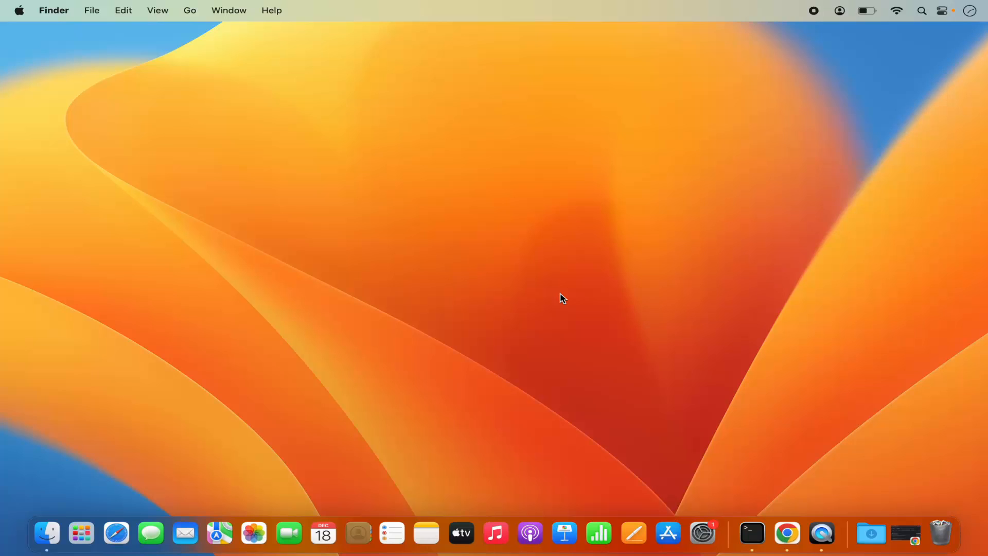
mouse_move(586, 310)
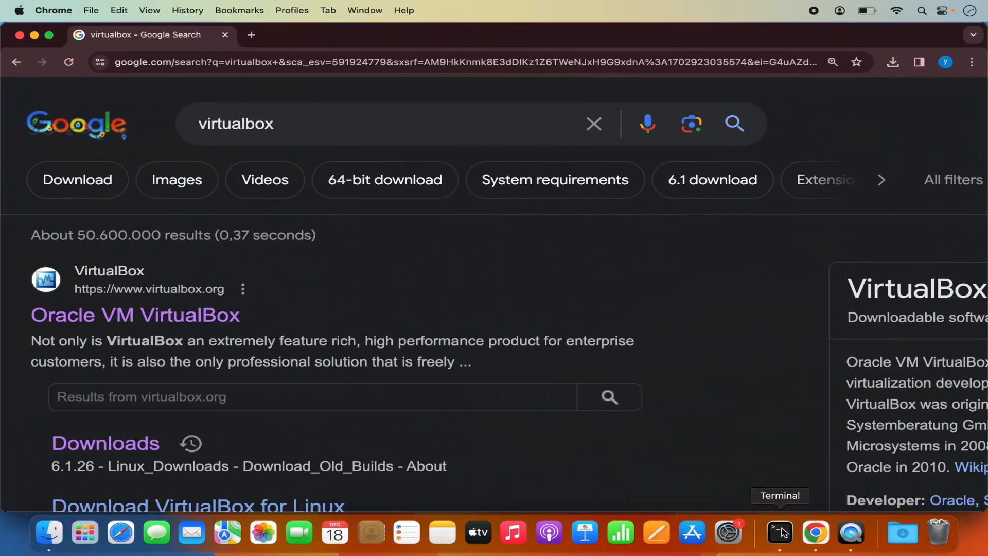
mouse_move(328, 279)
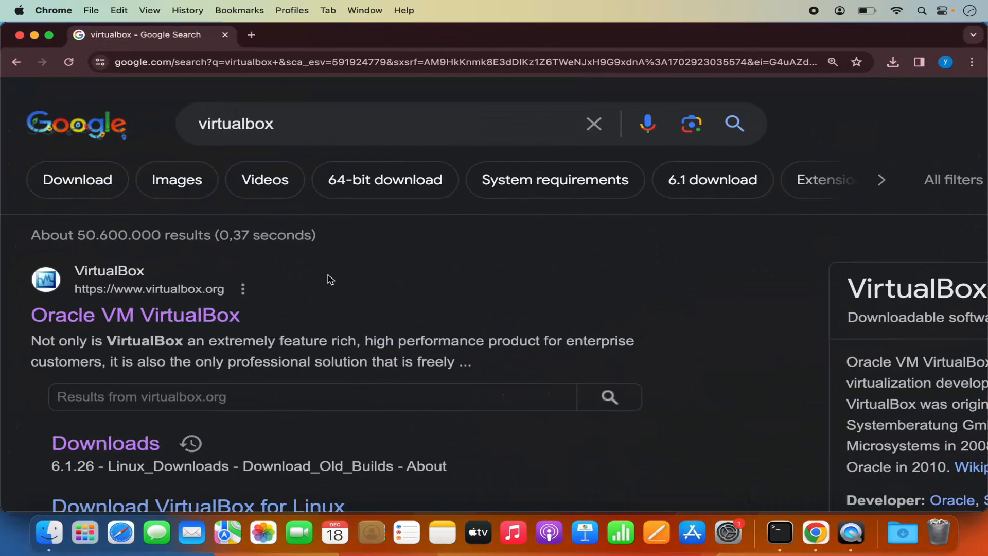
mouse_move(146, 298)
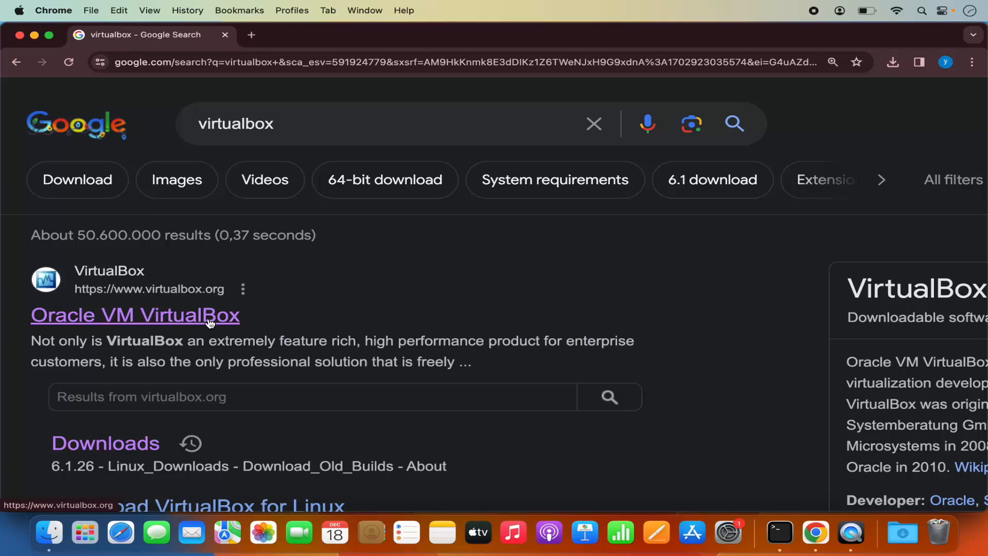
Open the Oracle VM VirtualBox website and scroll to the Download VirtualBox 7.0 banner.
left_click(134, 315)
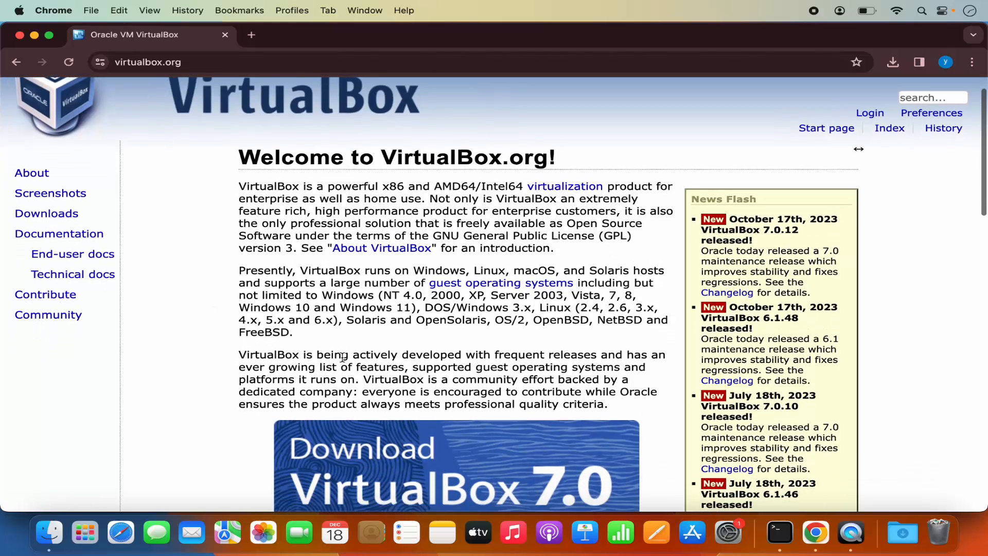
scroll("down", 3)
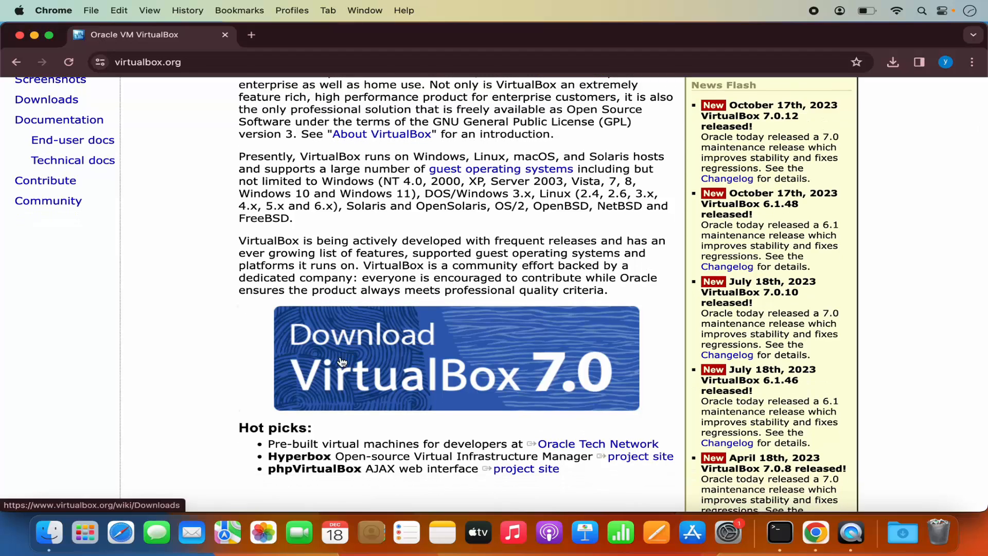
mouse_move(386, 364)
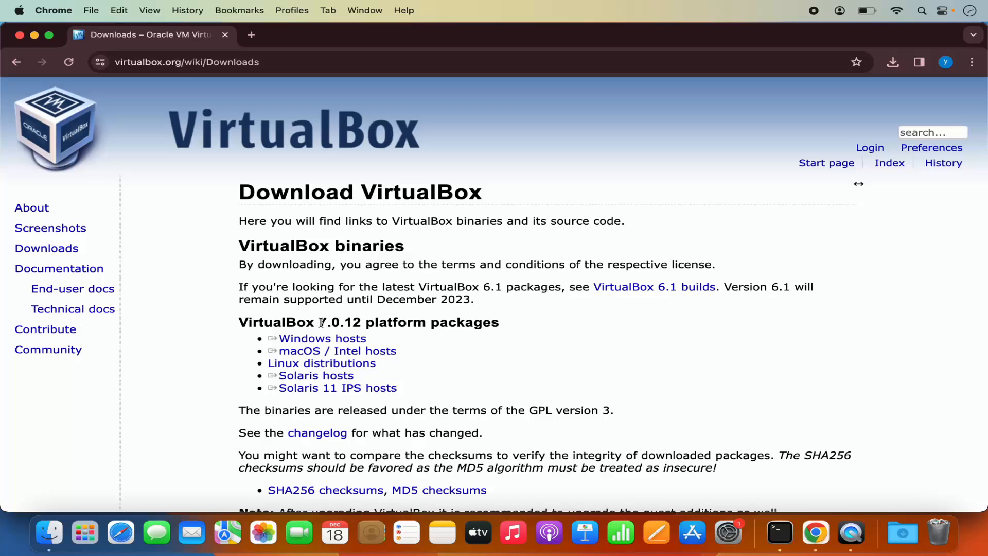
mouse_move(337, 323)
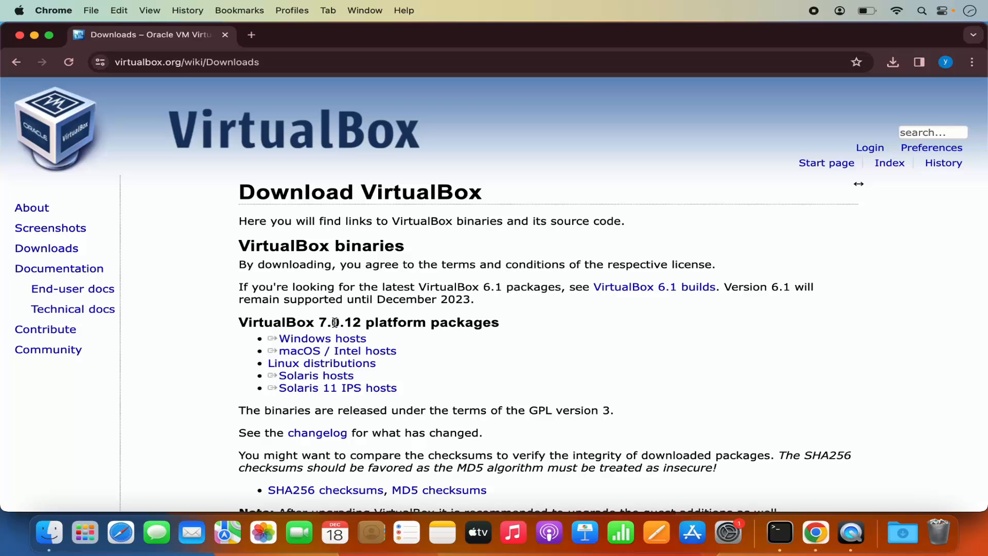
mouse_move(347, 322)
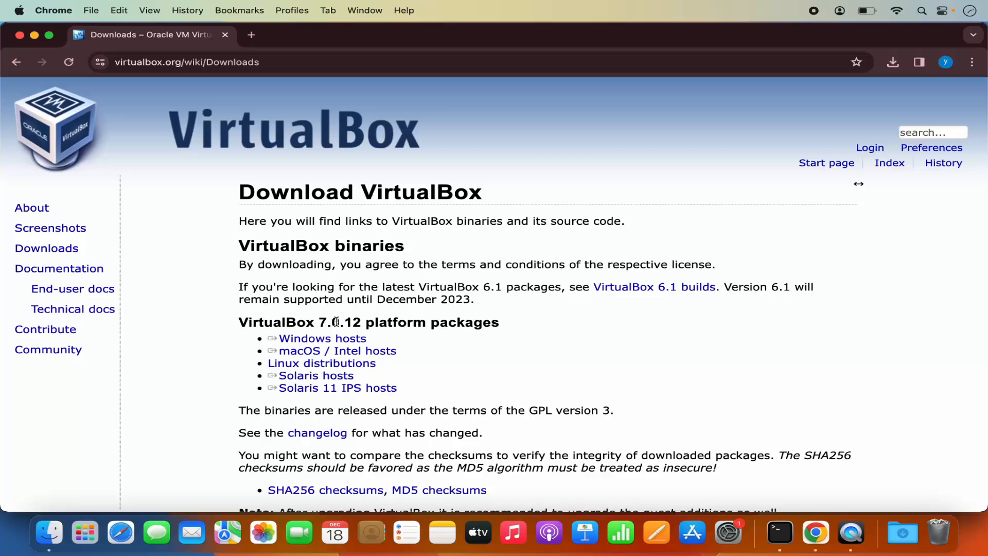
mouse_move(412, 356)
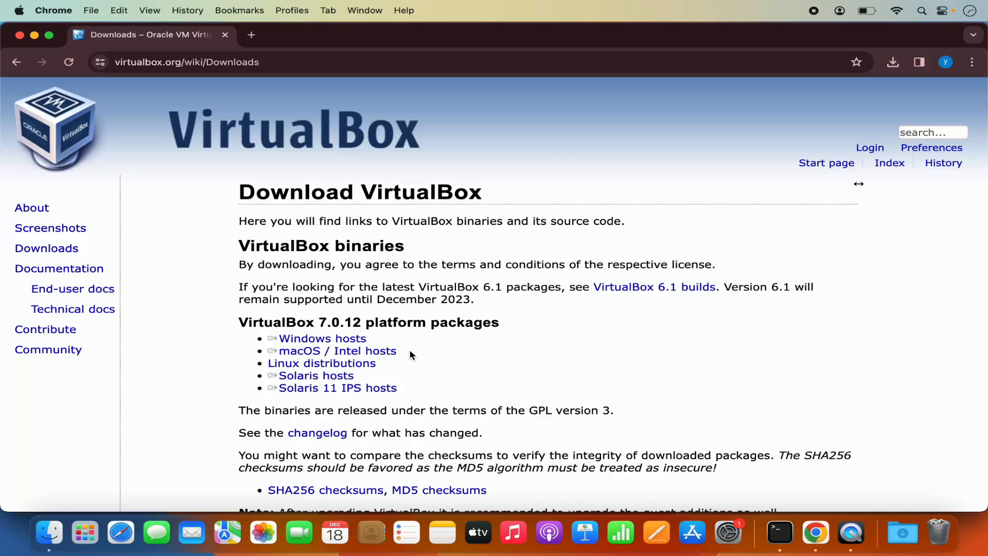
Scroll down the Downloads page and follow the VirtualBox older builds link.
scroll("down", 3)
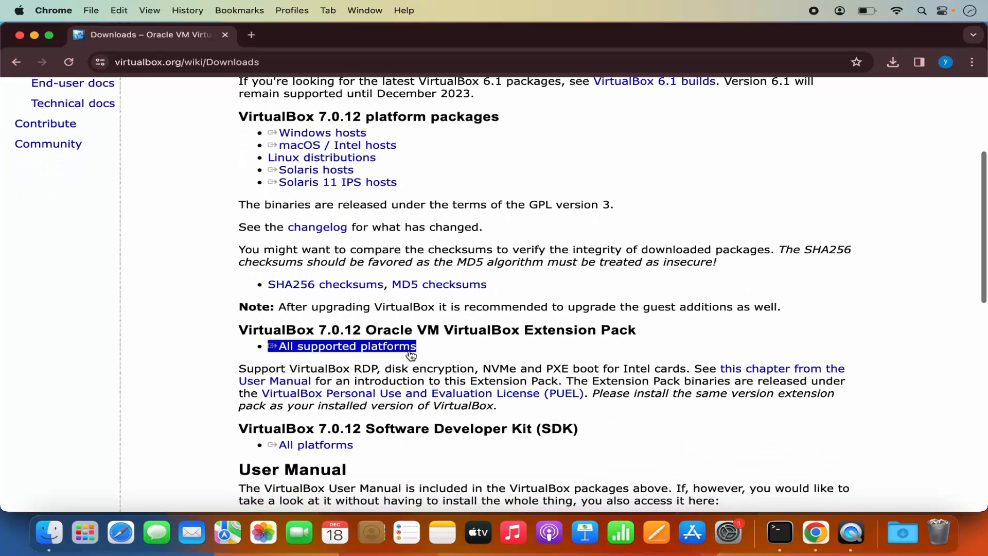
scroll("down", 3)
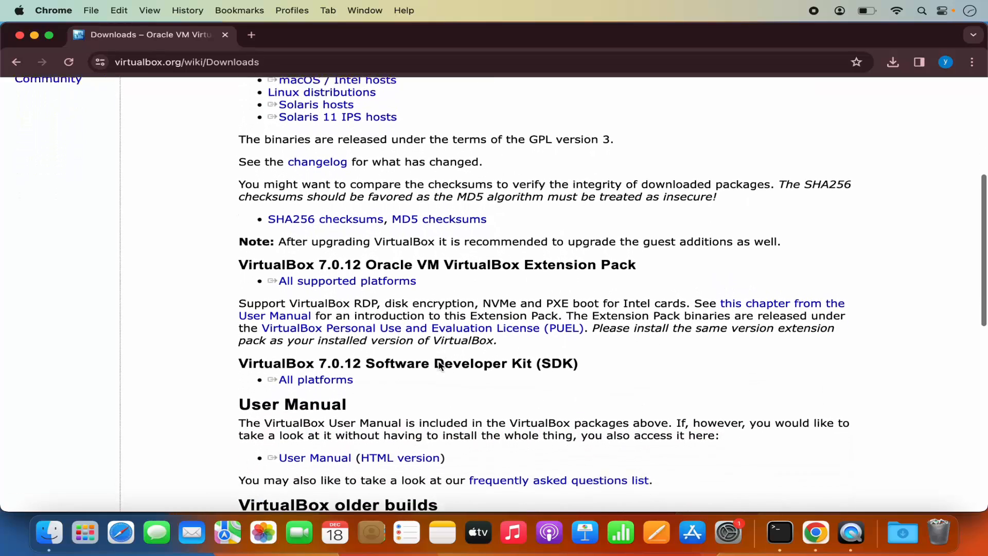
scroll("down", 3)
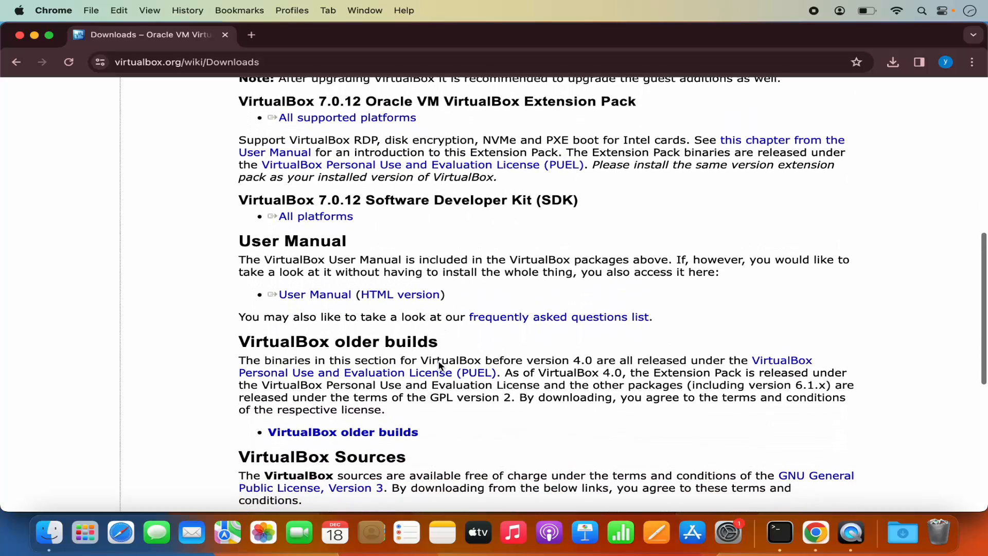
scroll("down", 3)
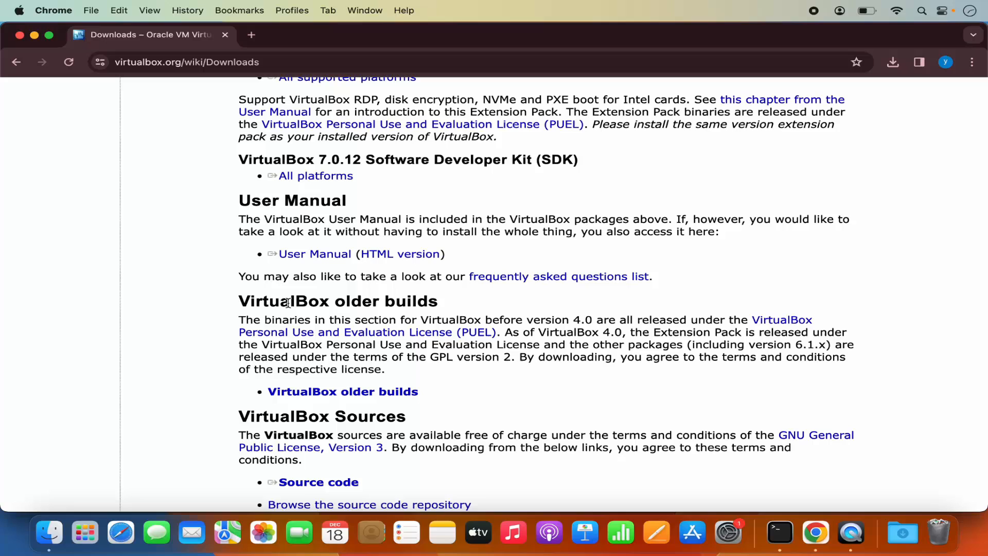
mouse_move(333, 406)
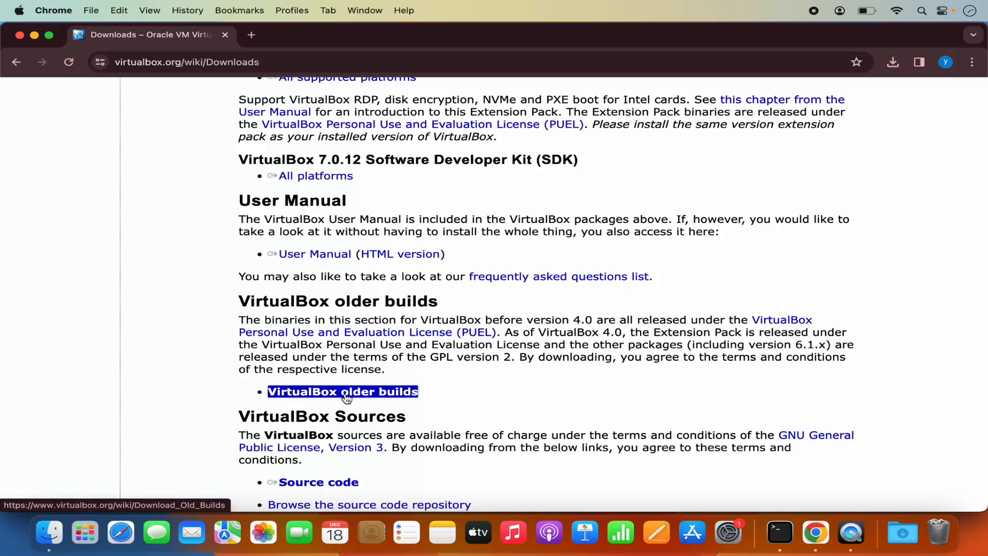
left_click(357, 392)
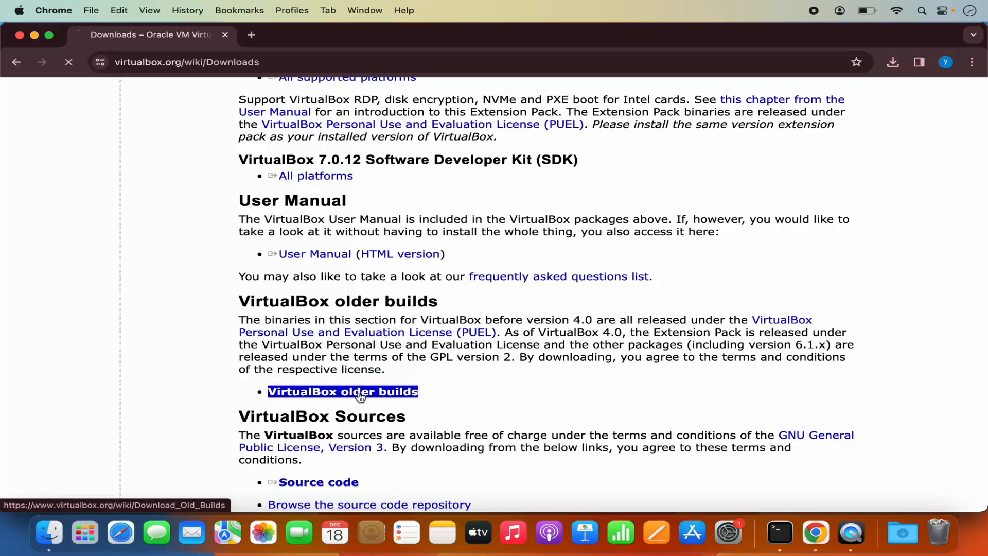
Load the Old Builds page listing VirtualBox versions 7.0 down to 4.0.
left_click(357, 392)
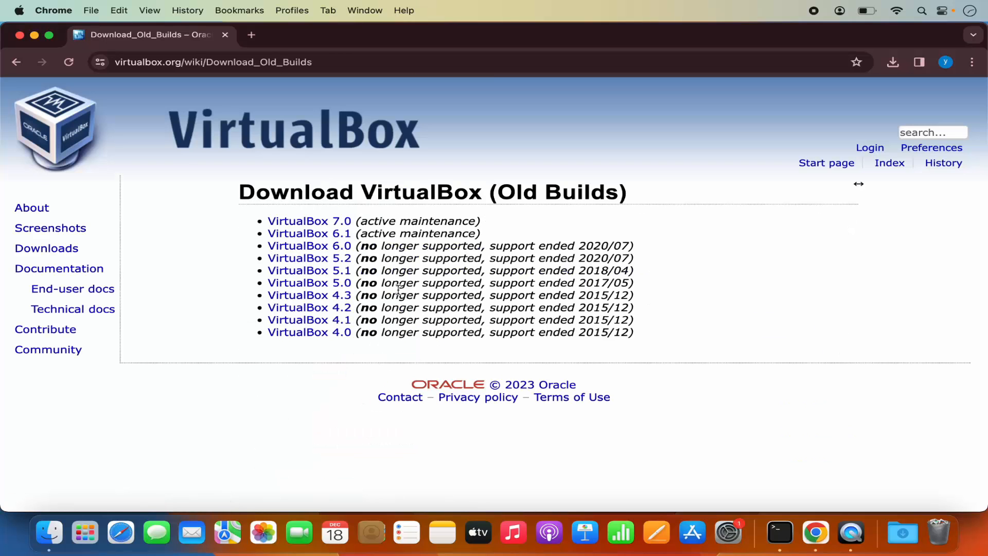
double_click(309, 332)
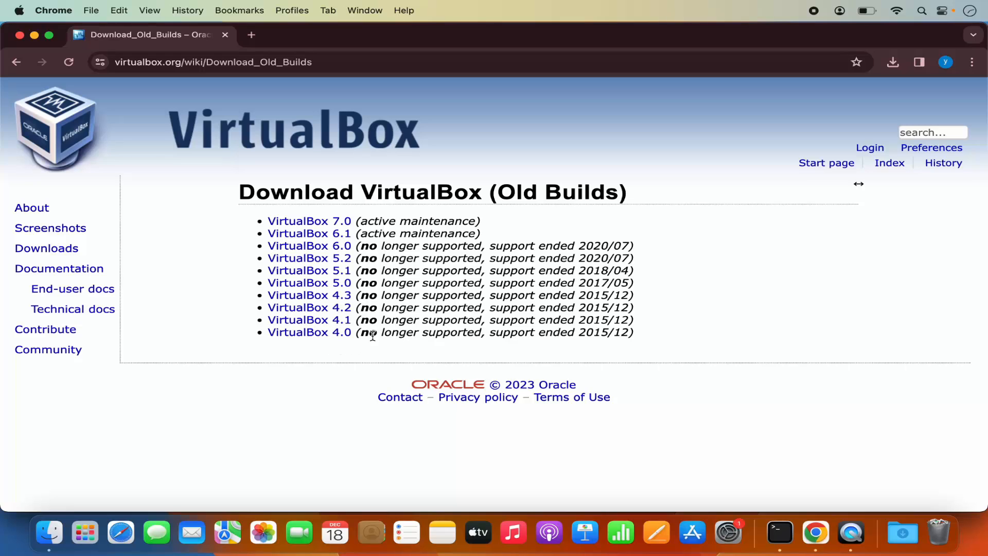
mouse_move(385, 320)
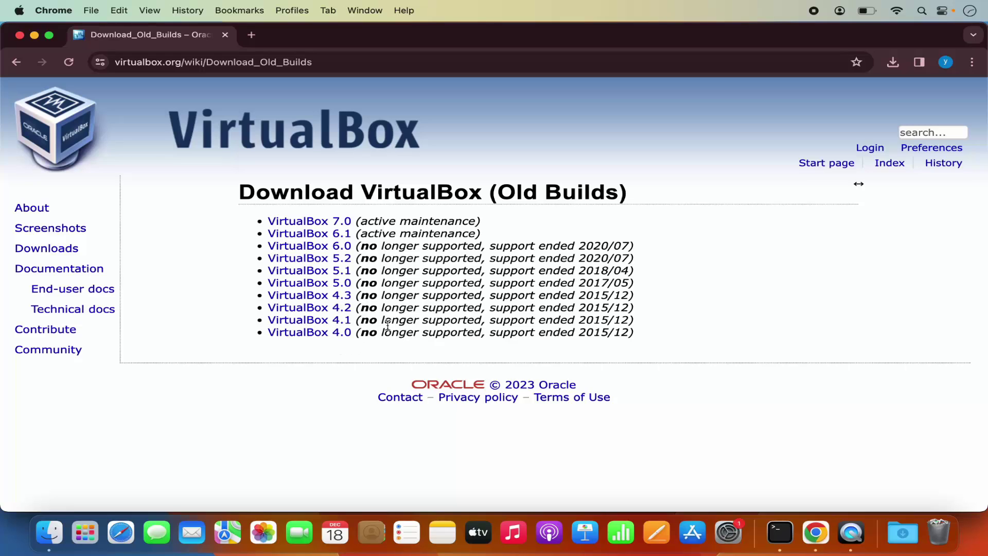
double_click(309, 221)
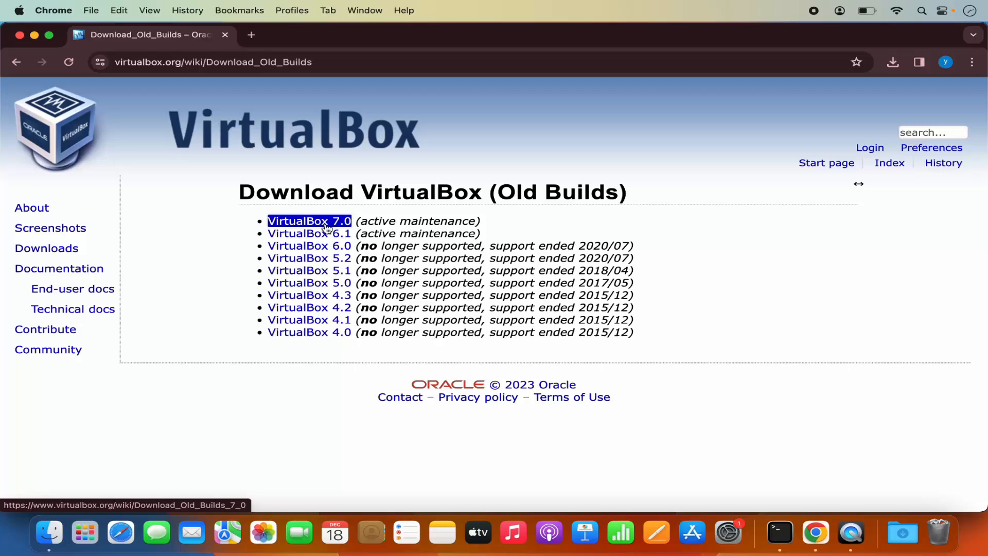
Open the VirtualBox 7.0 builds page and scroll to the 7.0.8 section.
left_click(309, 221)
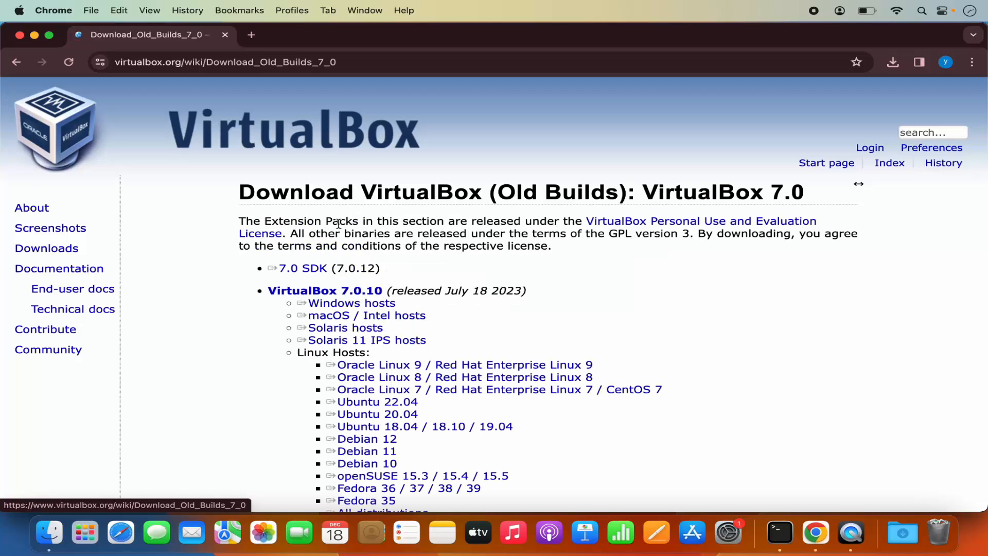
scroll("down", 3)
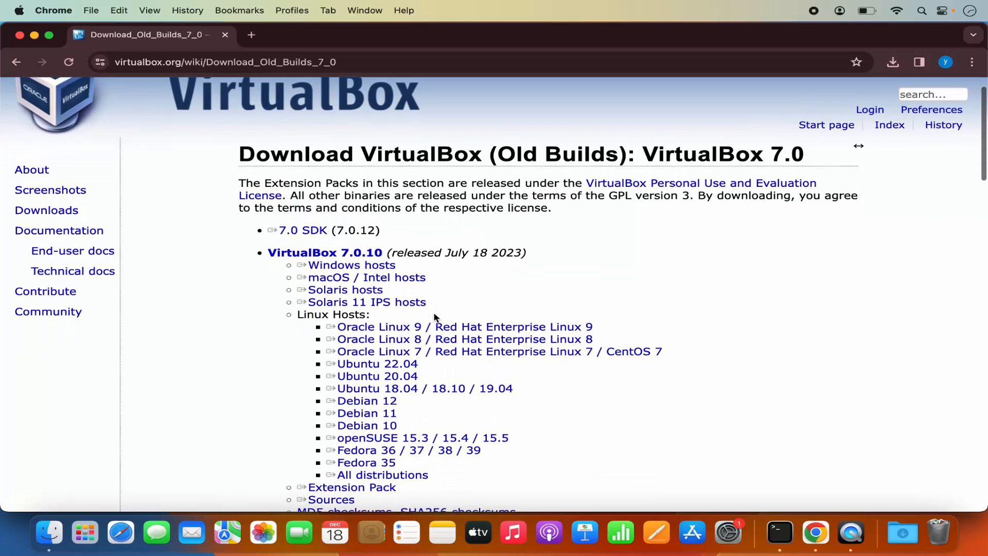
scroll("down", 3)
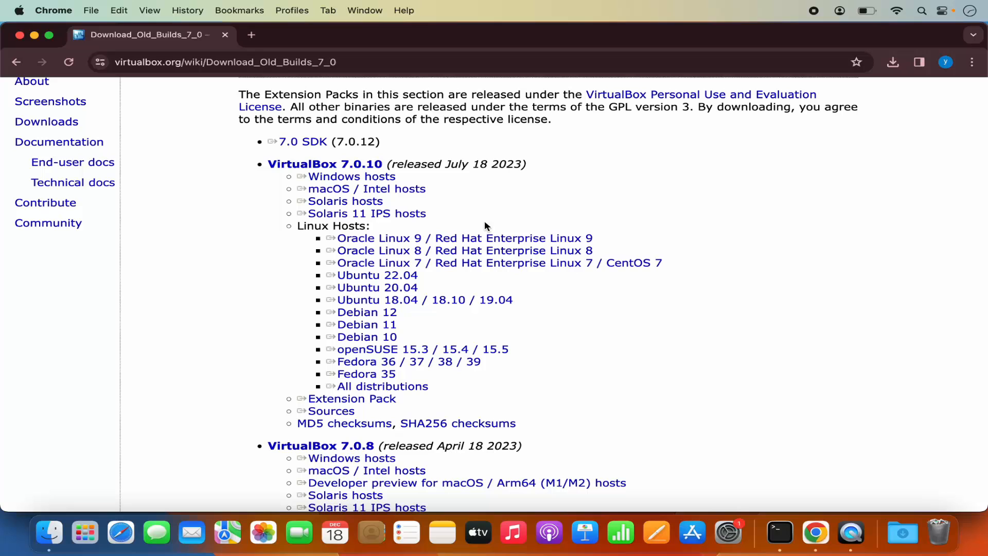
mouse_move(510, 385)
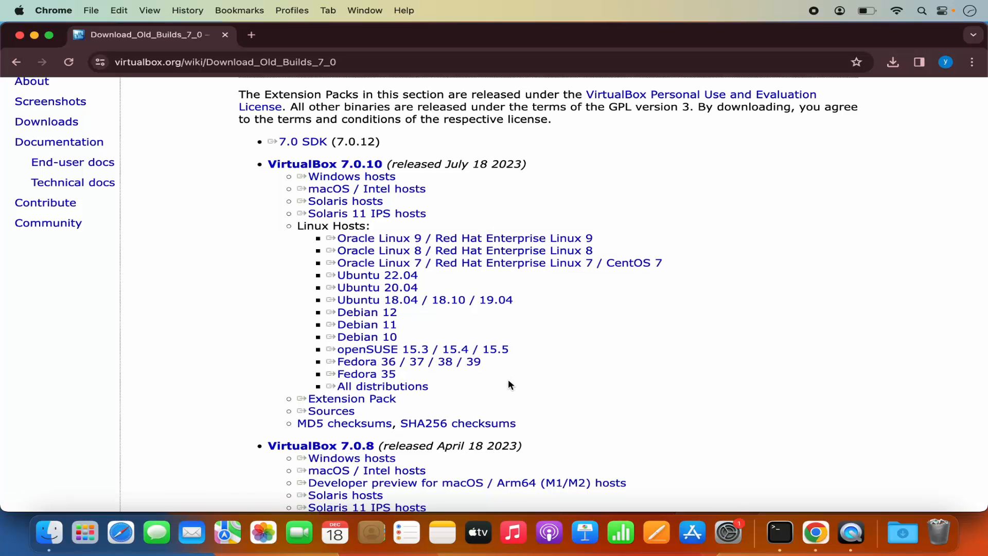
scroll("down", 3)
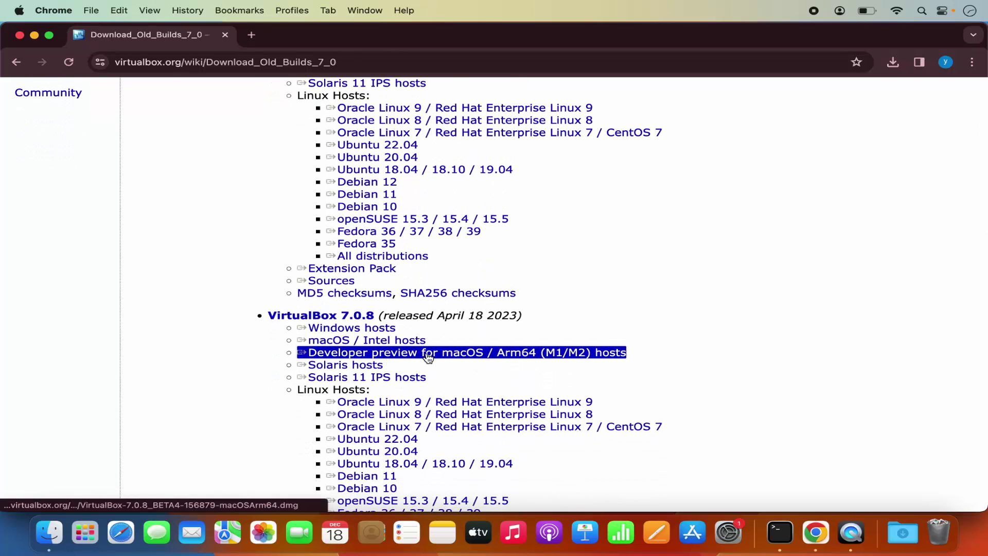
mouse_move(359, 354)
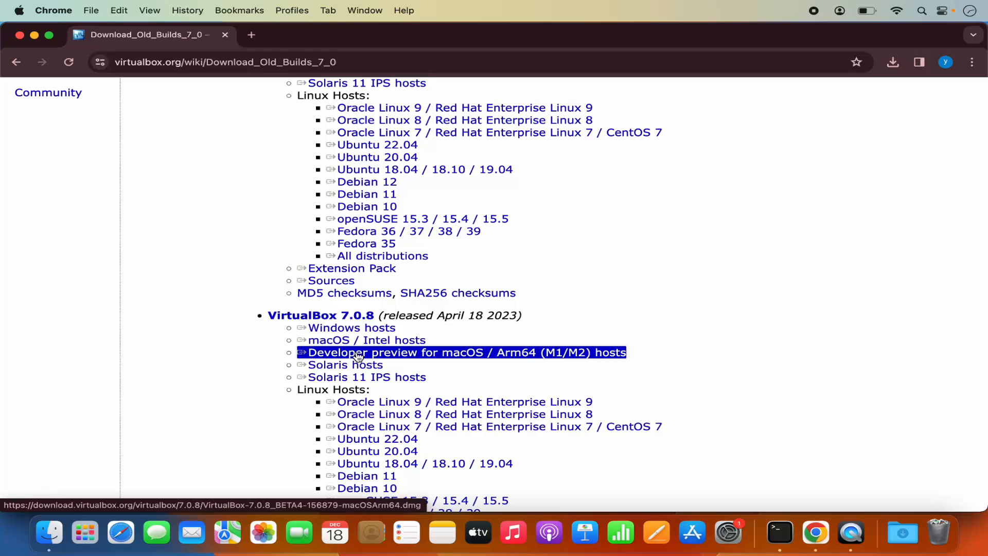
mouse_move(512, 356)
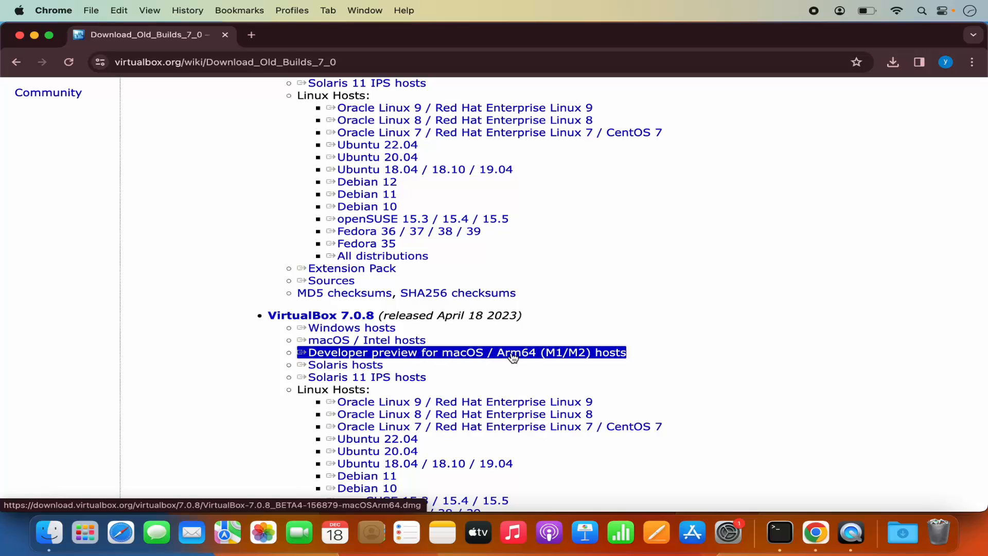
mouse_move(551, 358)
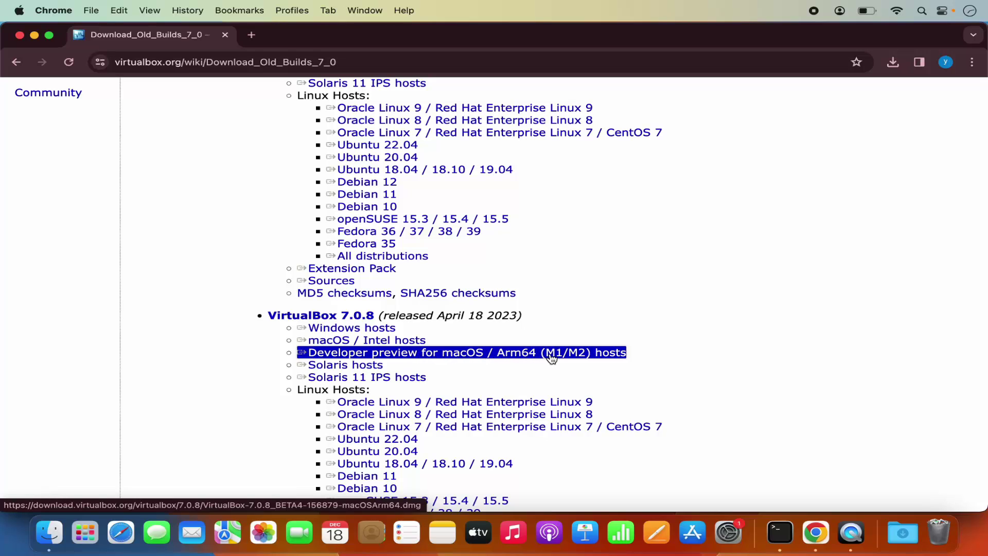
Download the VirtualBox 7.0.8 macOS Arm64 developer preview and check recent downloads.
left_click(551, 352)
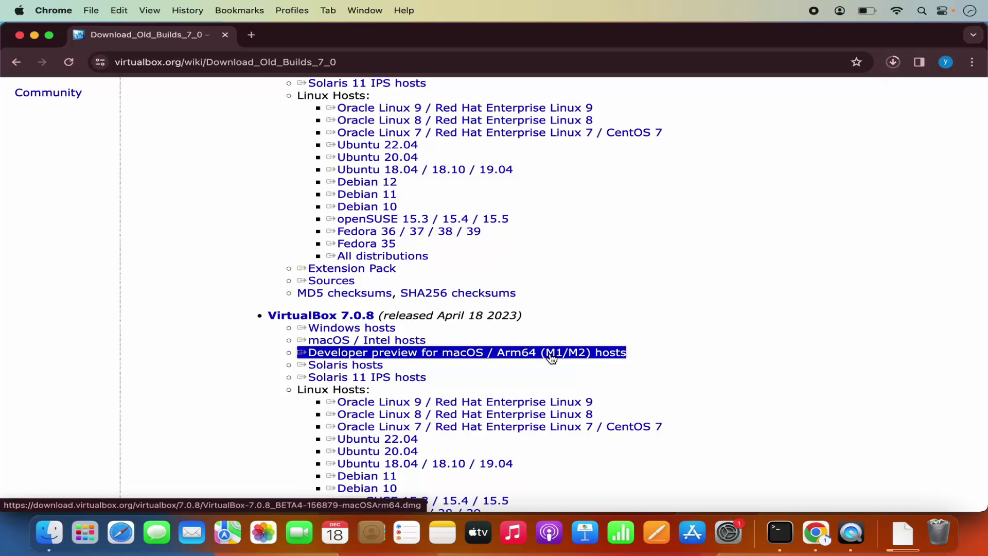
left_click(893, 62)
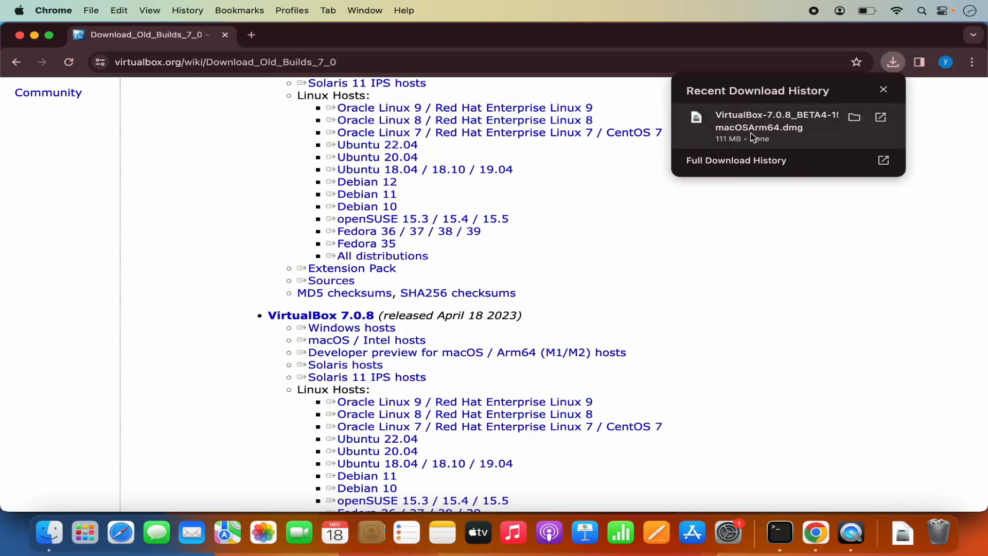
mouse_move(753, 134)
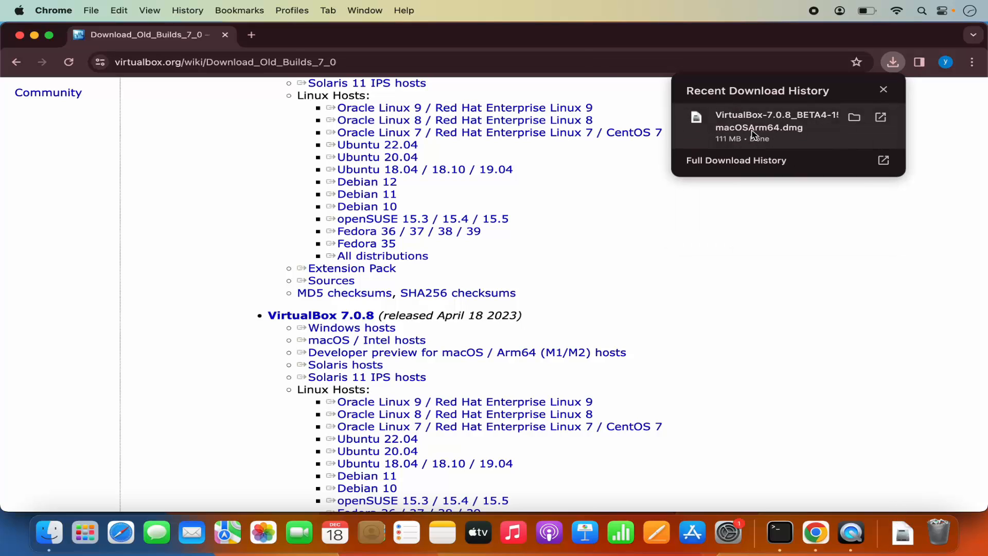
Mount the downloaded VirtualBox disk image and launch VirtualBox.pkg.
double_click(759, 127)
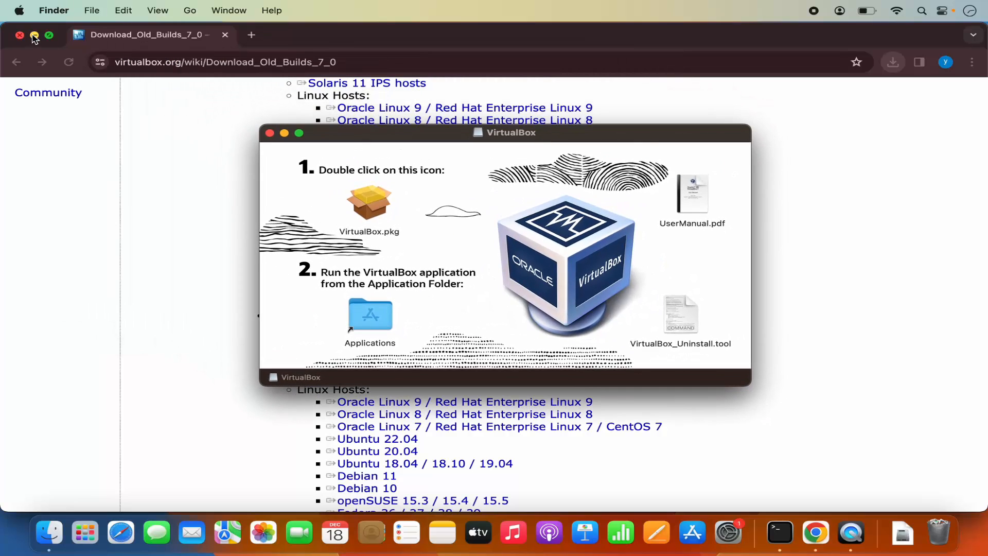
left_click(21, 35)
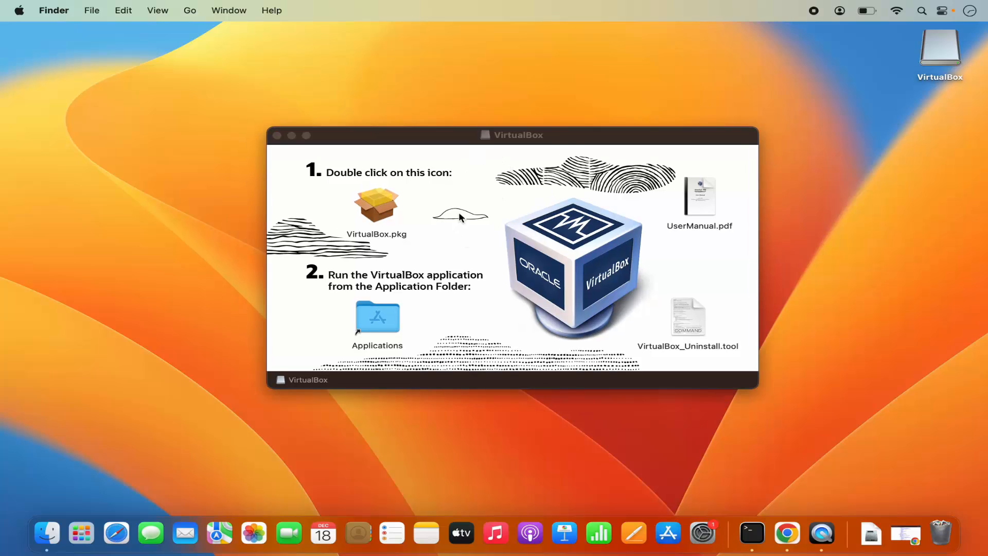
mouse_move(395, 180)
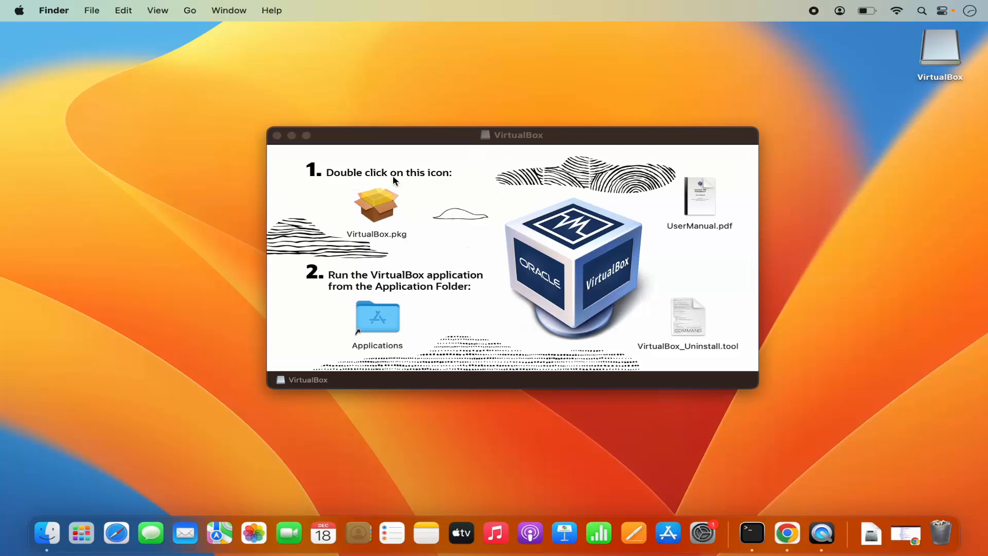
left_click(376, 204)
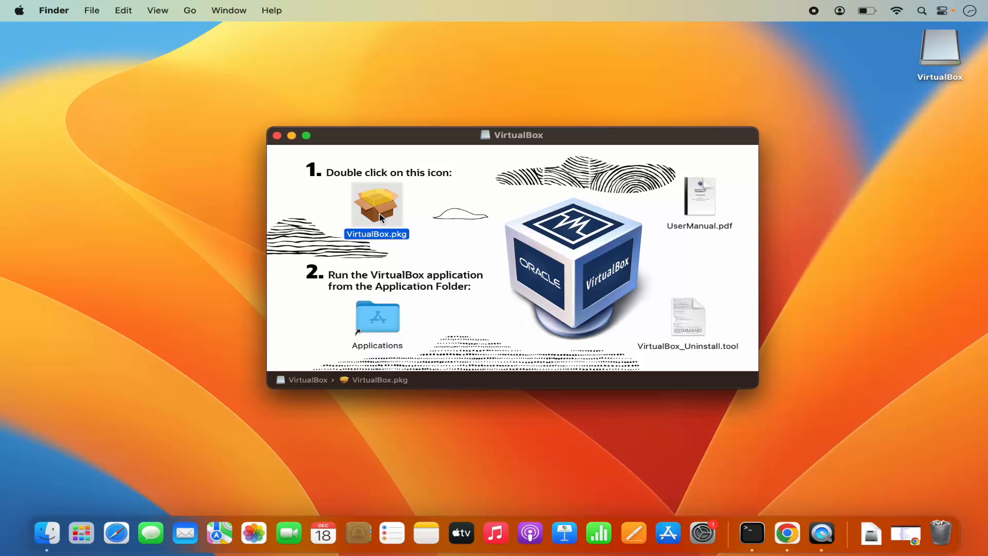
double_click(377, 205)
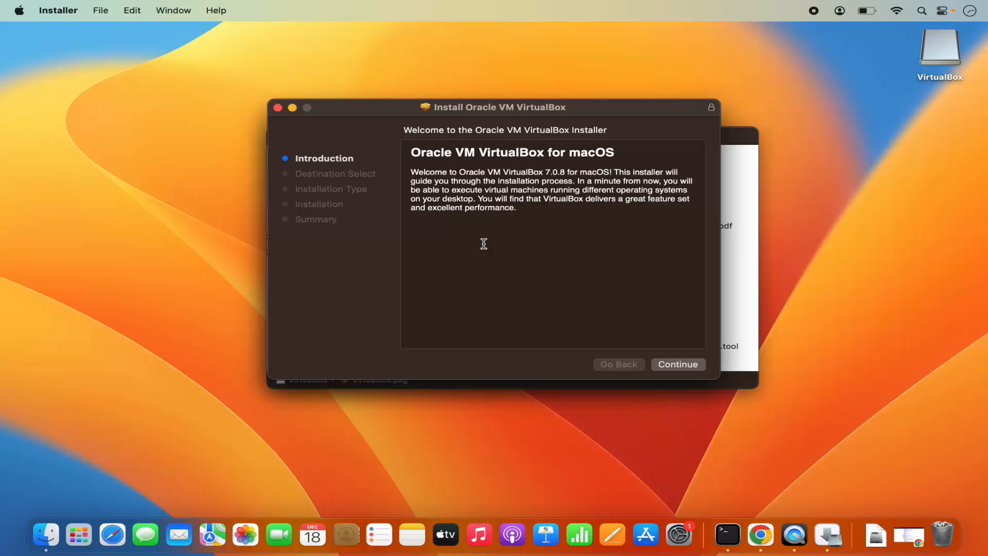
mouse_move(601, 303)
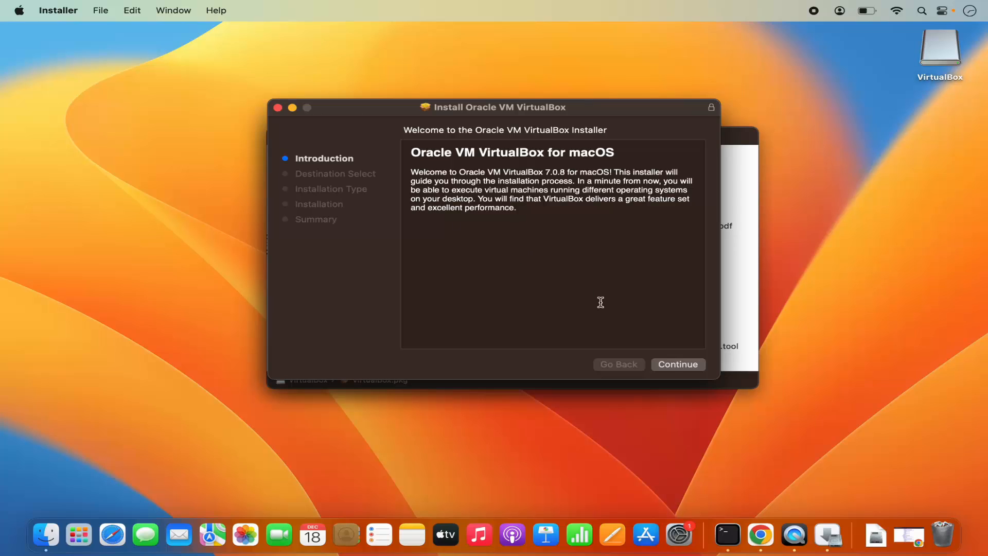
Run the standard install of VirtualBox 7.0.8, authorising it with the macOS password.
left_click(678, 364)
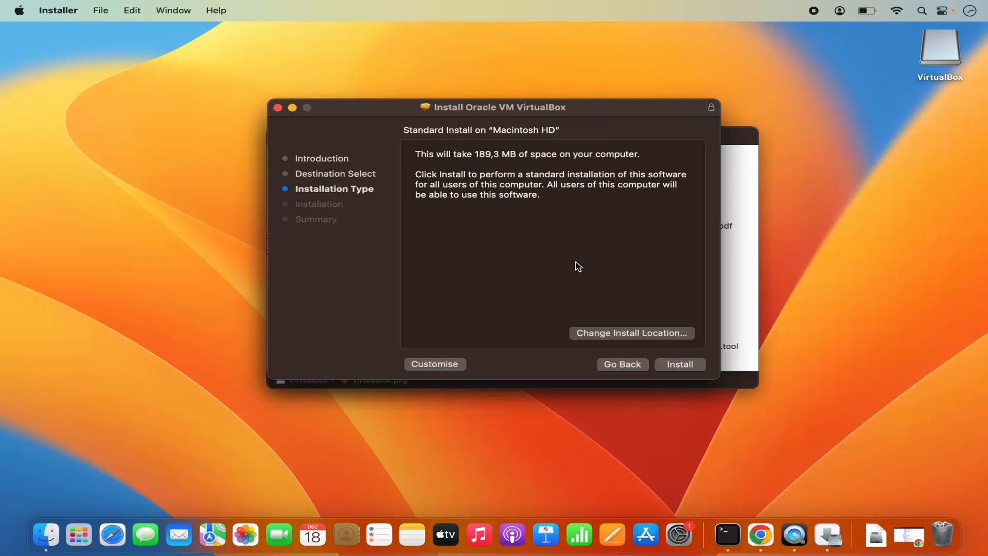
mouse_move(455, 159)
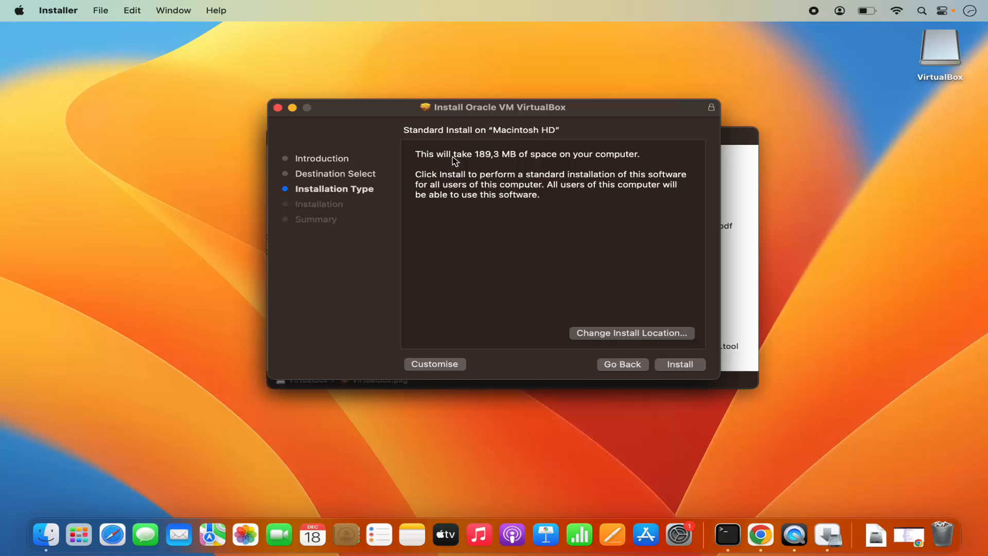
mouse_move(541, 169)
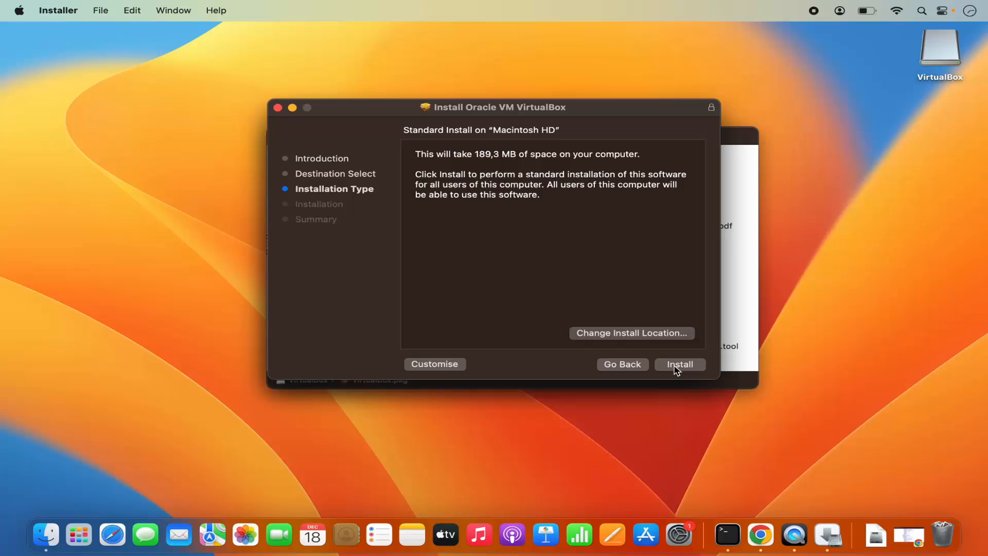
left_click(680, 364)
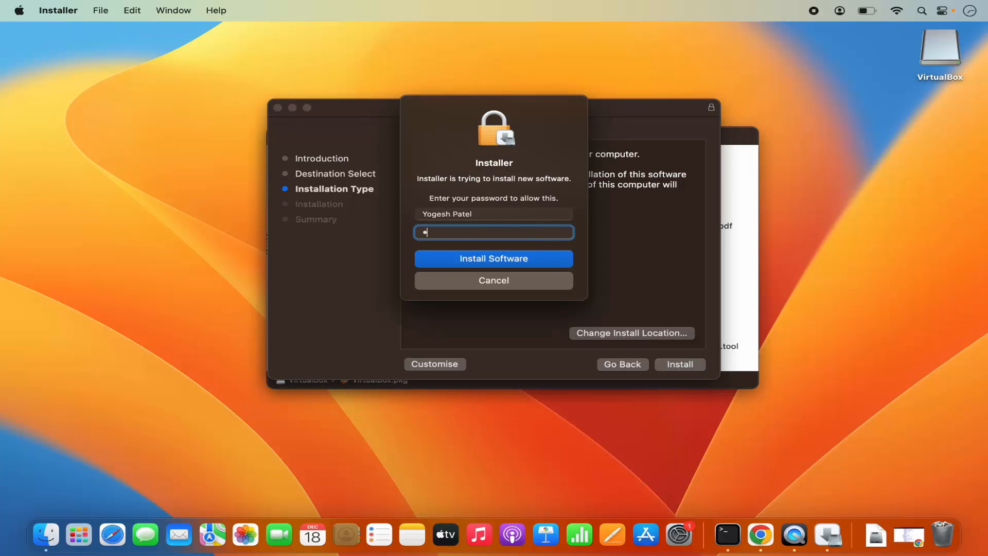
type("•••••")
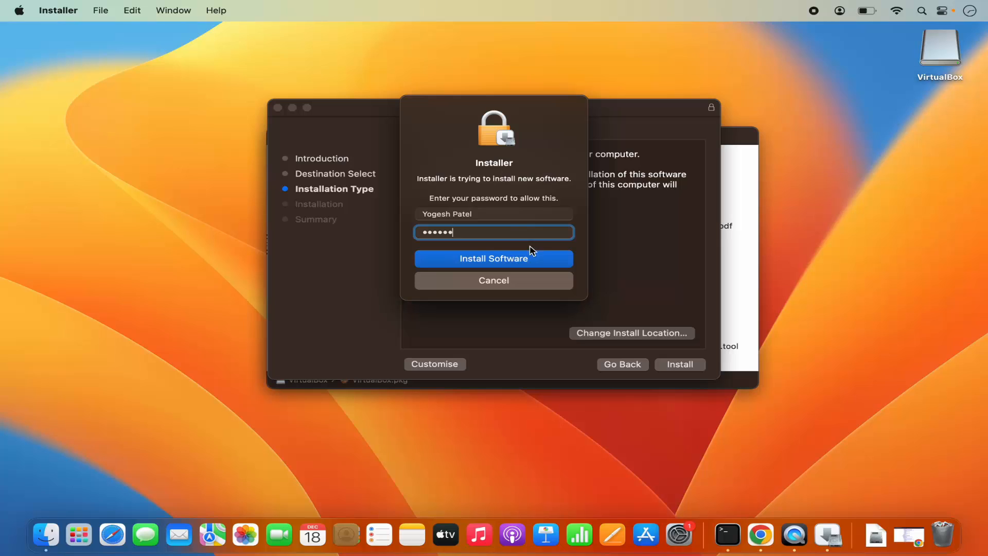
left_click(493, 259)
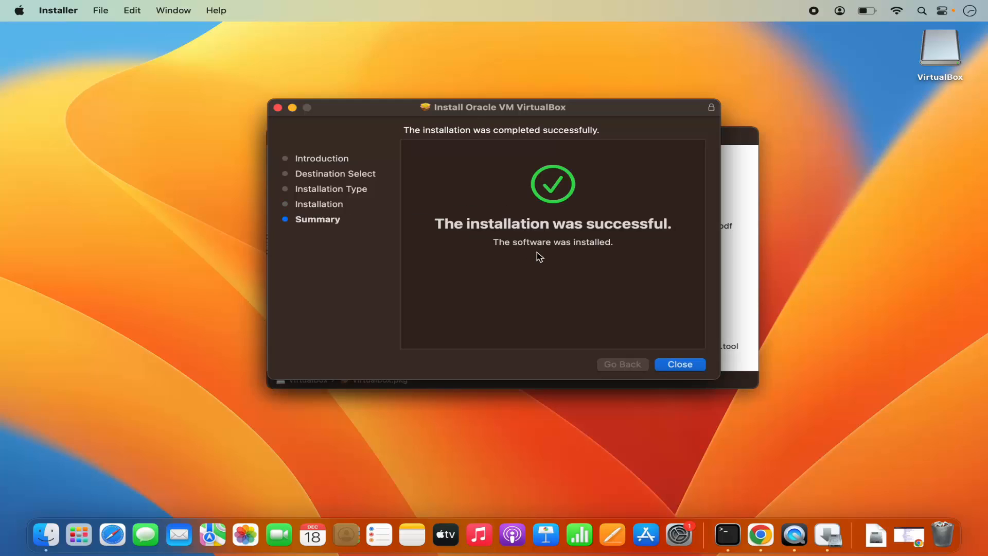
mouse_move(483, 238)
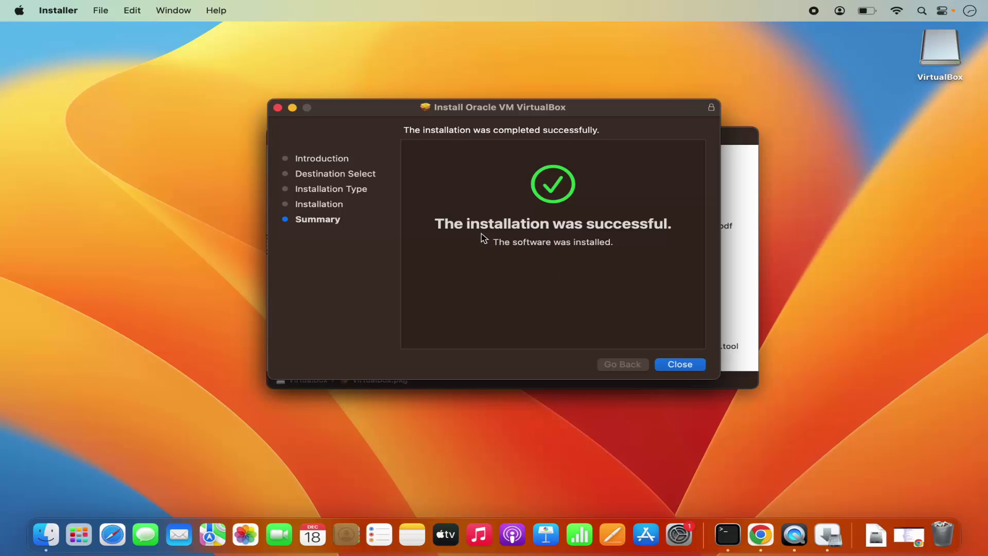
mouse_move(575, 253)
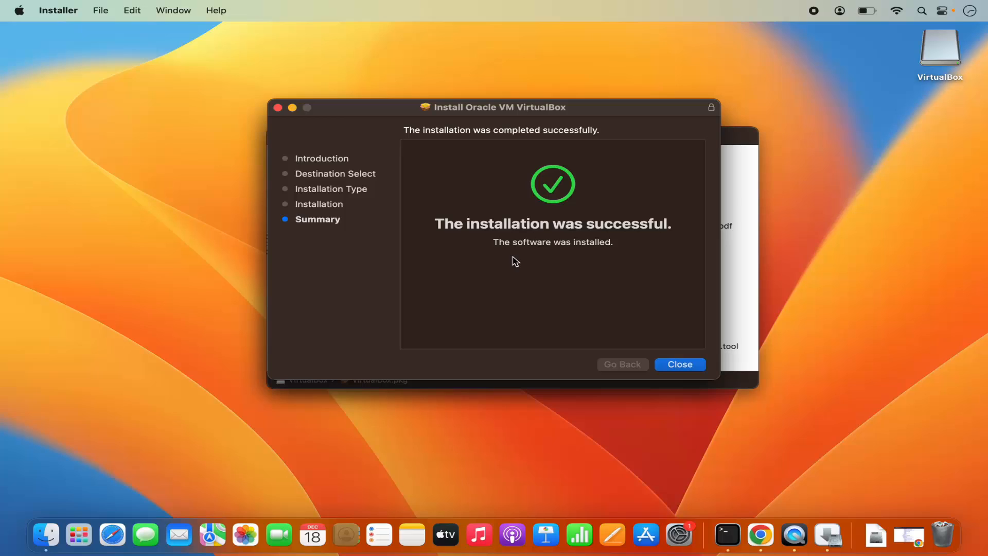
mouse_move(567, 296)
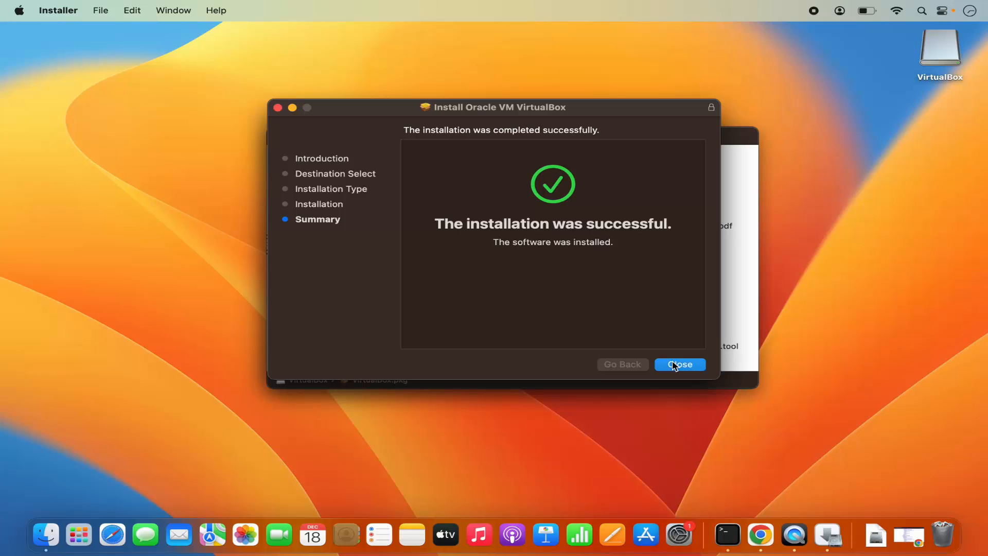
Close the finished installer and move the VirtualBox installer to the Bin.
left_click(679, 364)
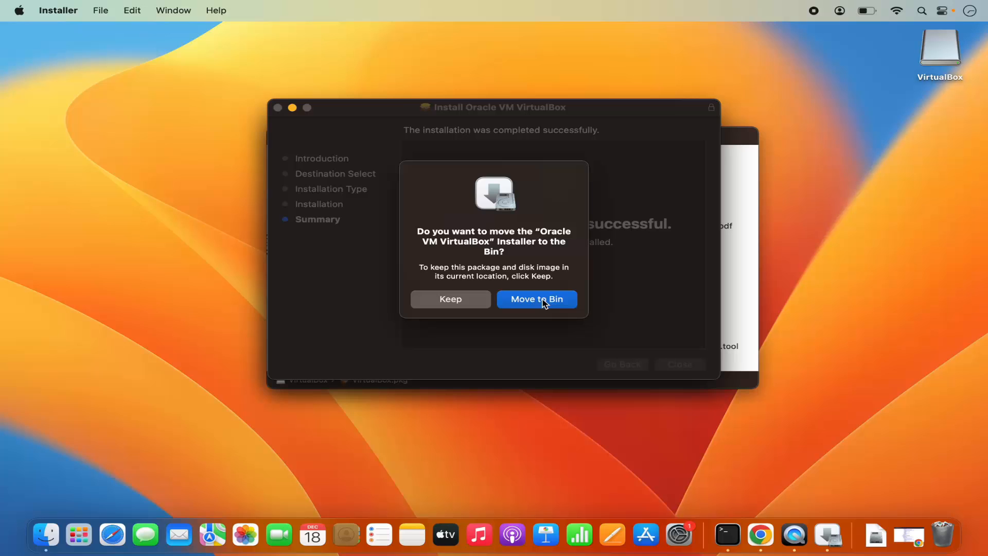
left_click(537, 299)
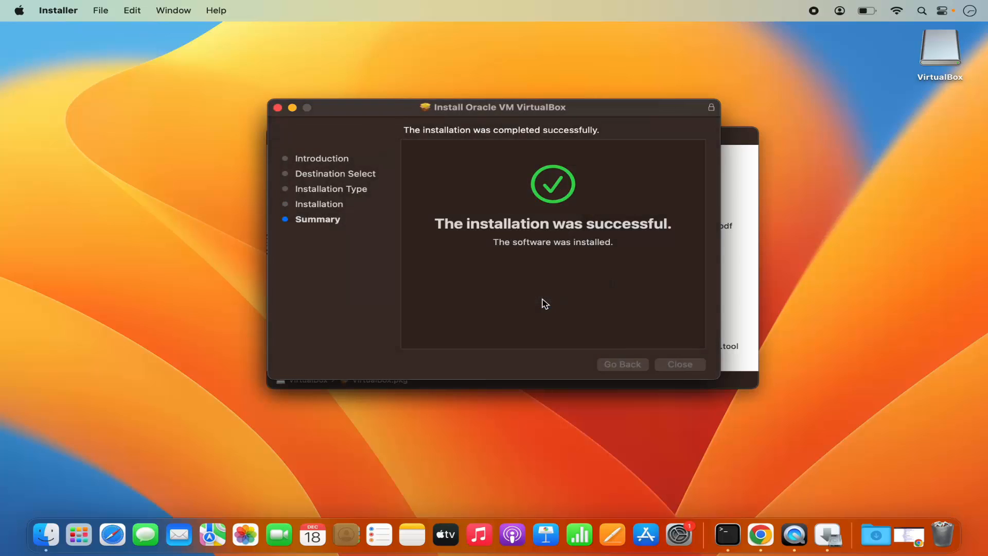
left_click(680, 364)
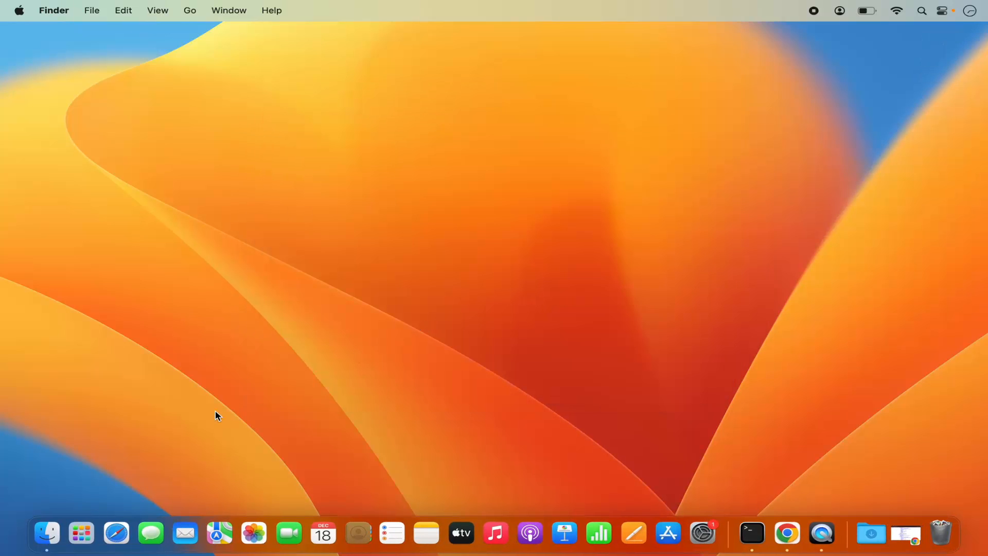
Launch VirtualBox from the Launchpad app grid.
left_click(81, 532)
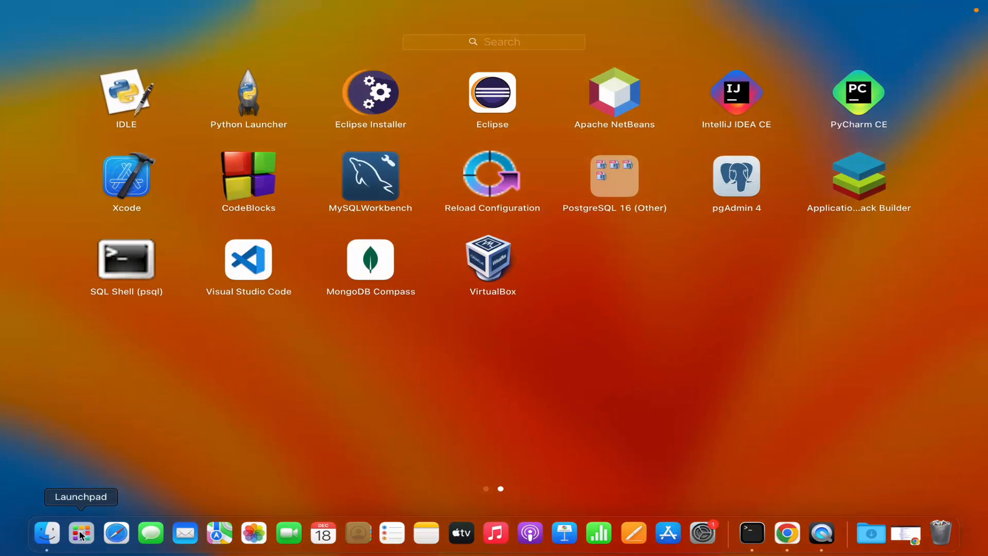
mouse_move(495, 274)
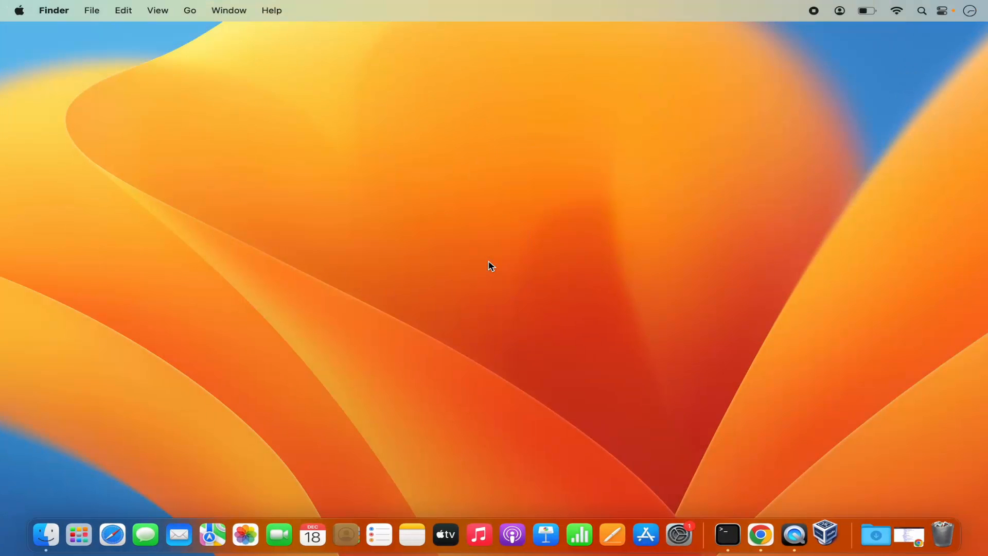
left_click(827, 534)
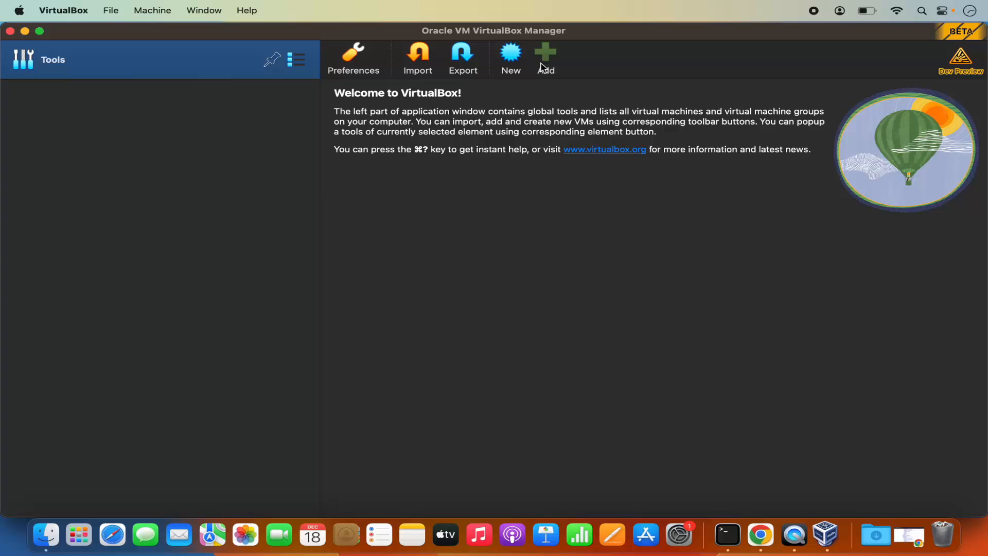
Start adding a machine, grant Documents folder access, then cancel the file dialog.
left_click(545, 54)
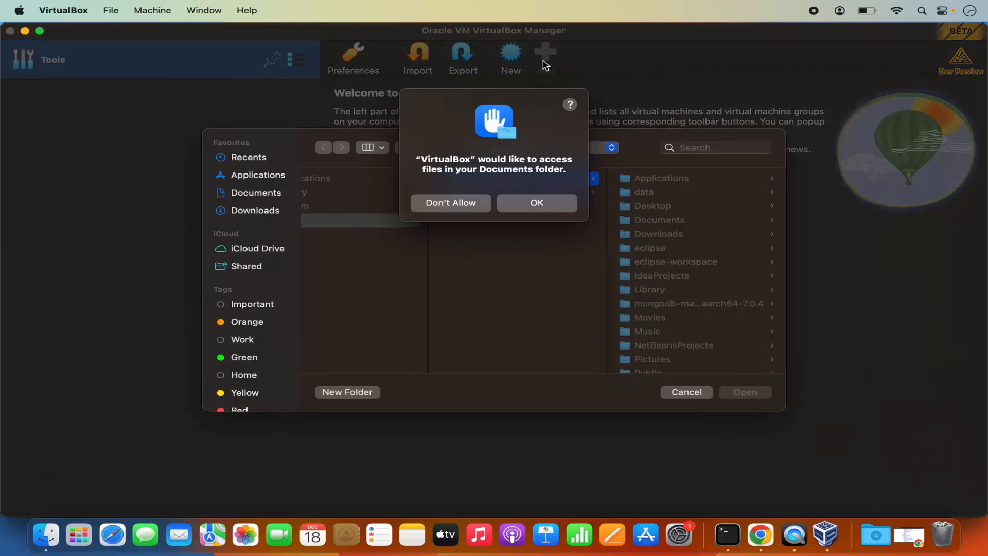
mouse_move(454, 162)
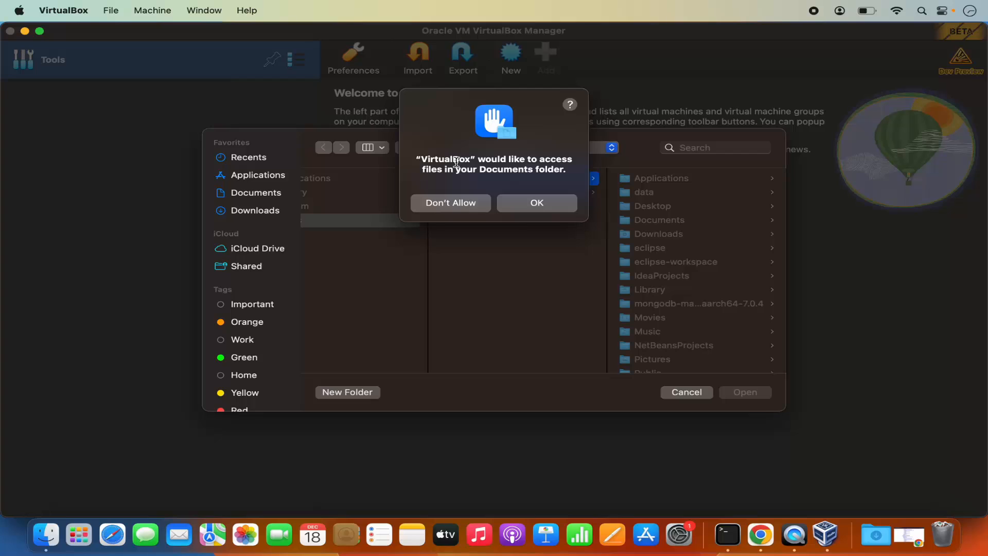
mouse_move(462, 171)
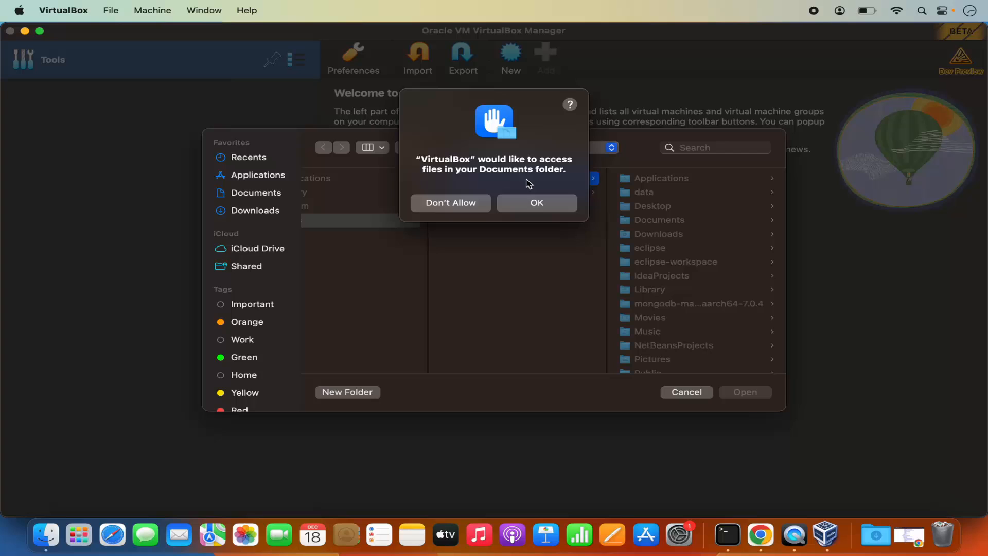
left_click(537, 203)
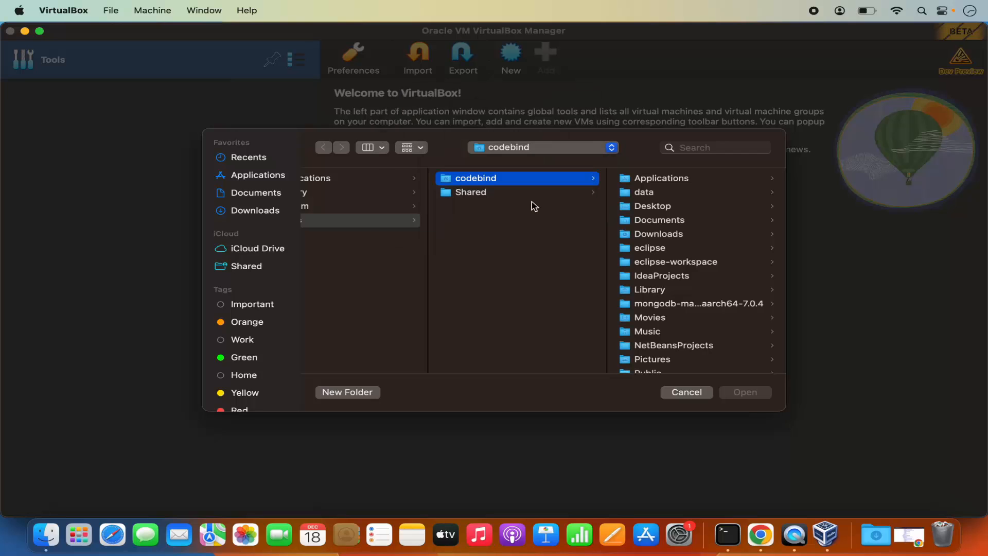
mouse_move(494, 254)
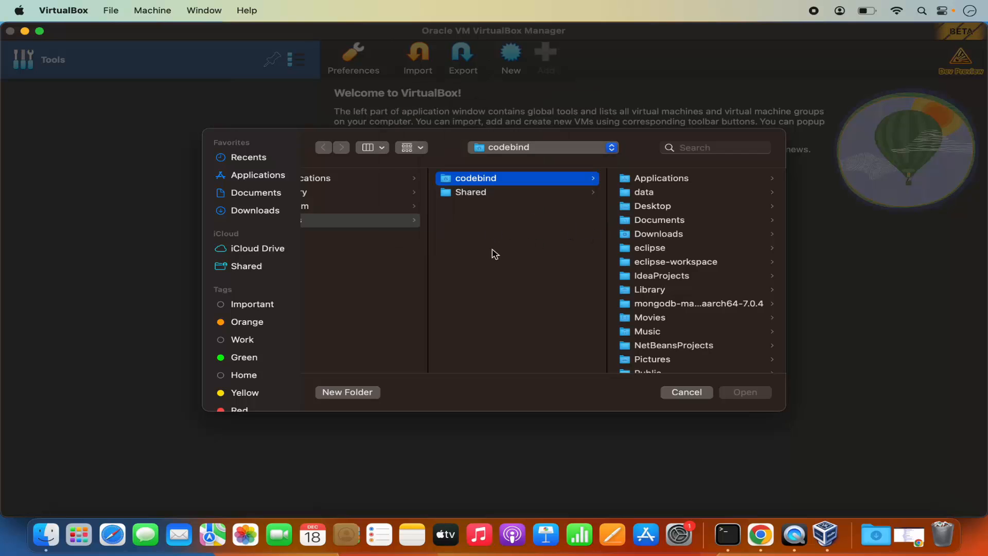
mouse_move(568, 370)
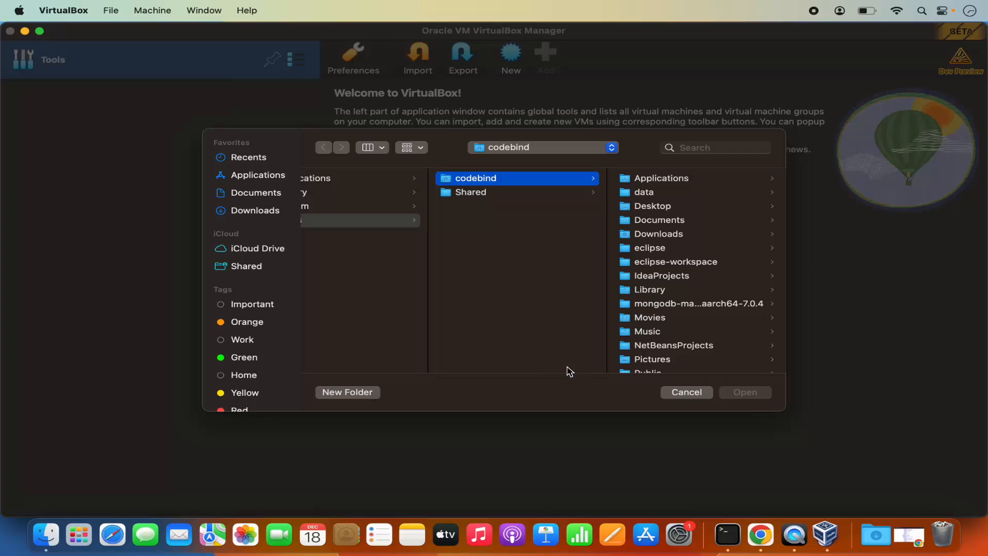
mouse_move(675, 391)
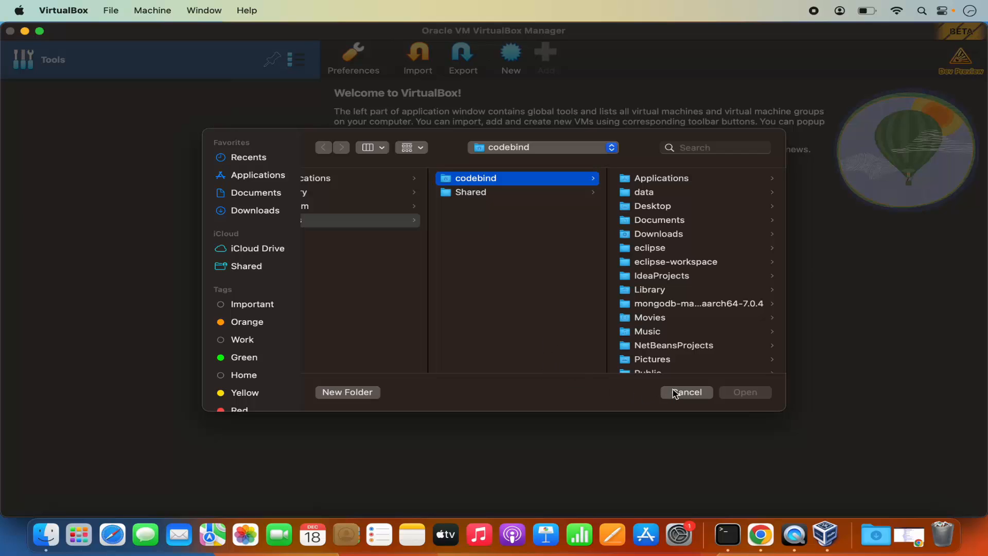
left_click(686, 391)
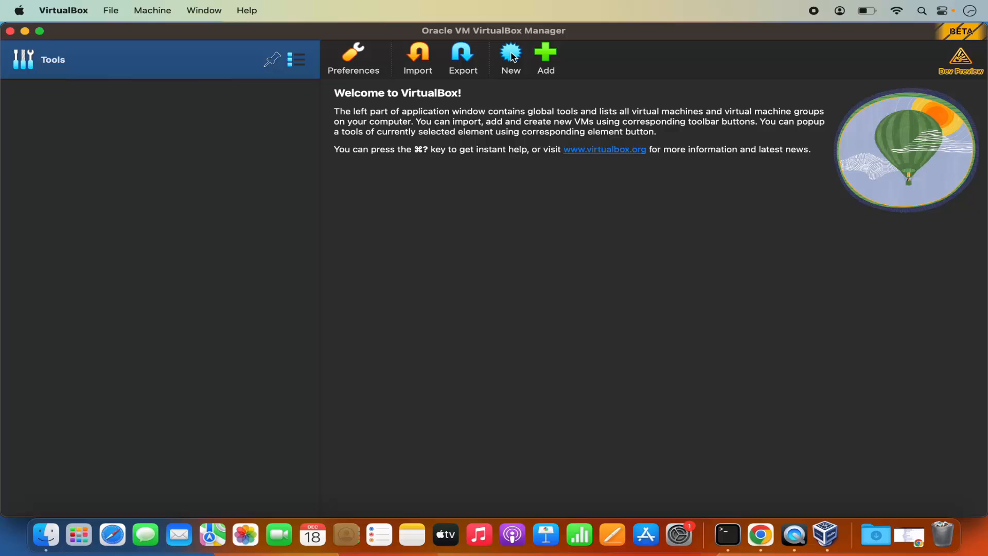
left_click(511, 53)
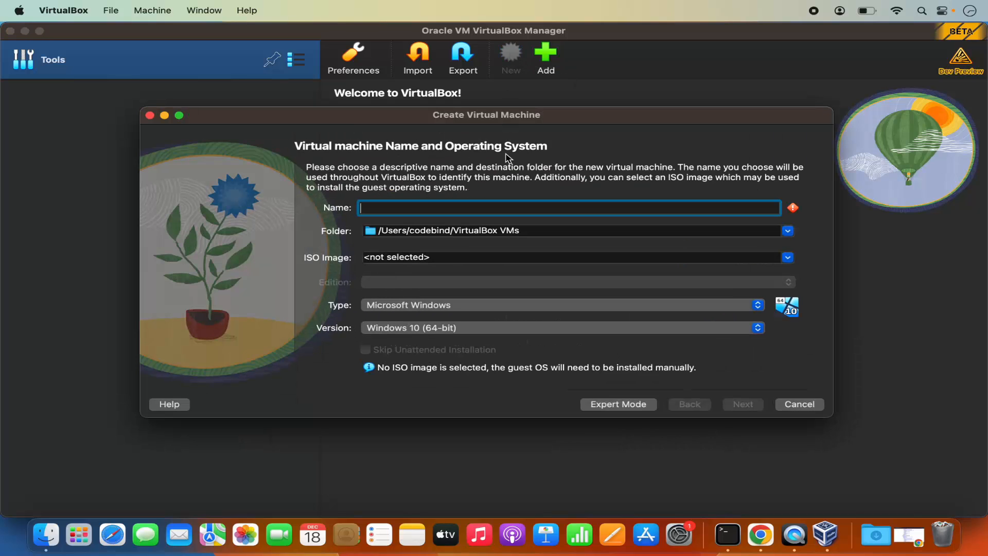
mouse_move(464, 272)
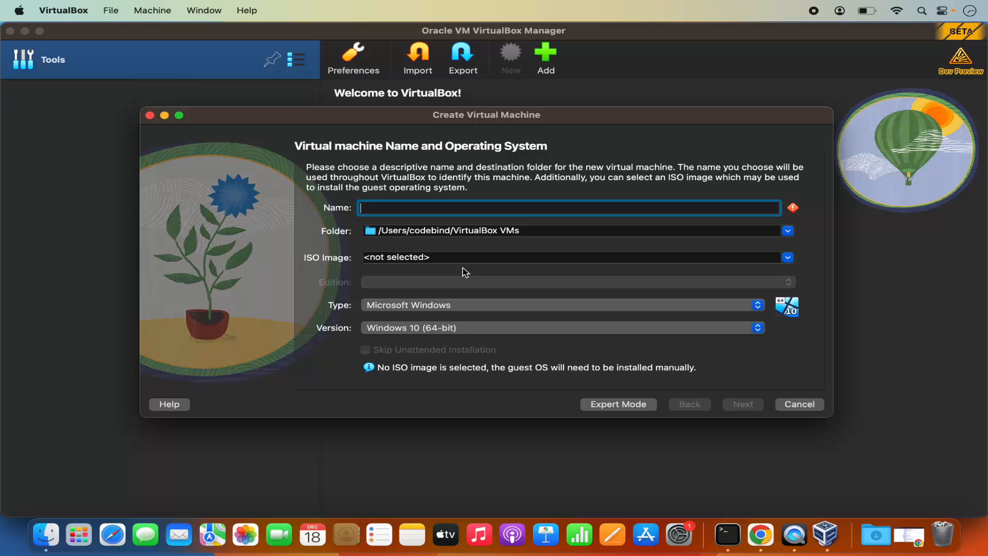
mouse_move(597, 404)
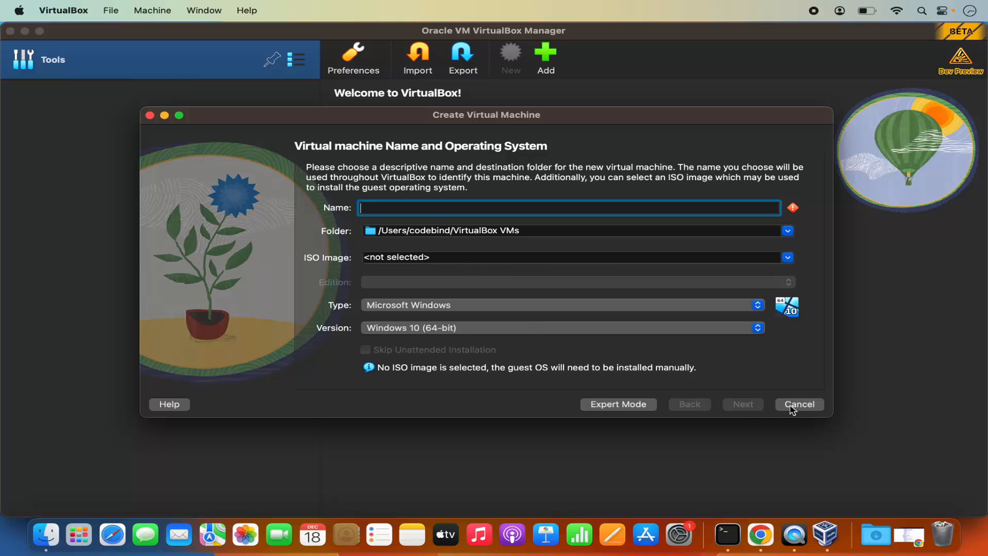
left_click(799, 404)
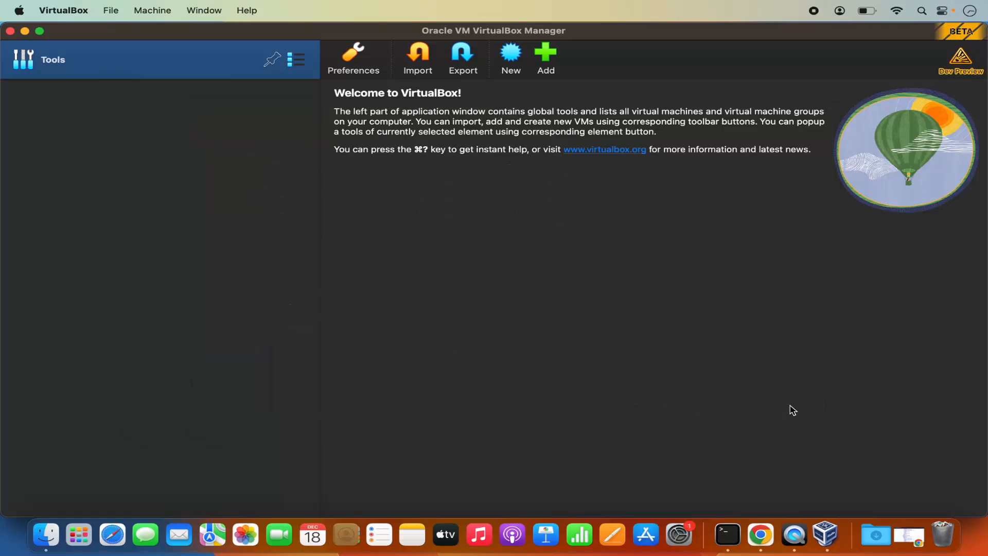